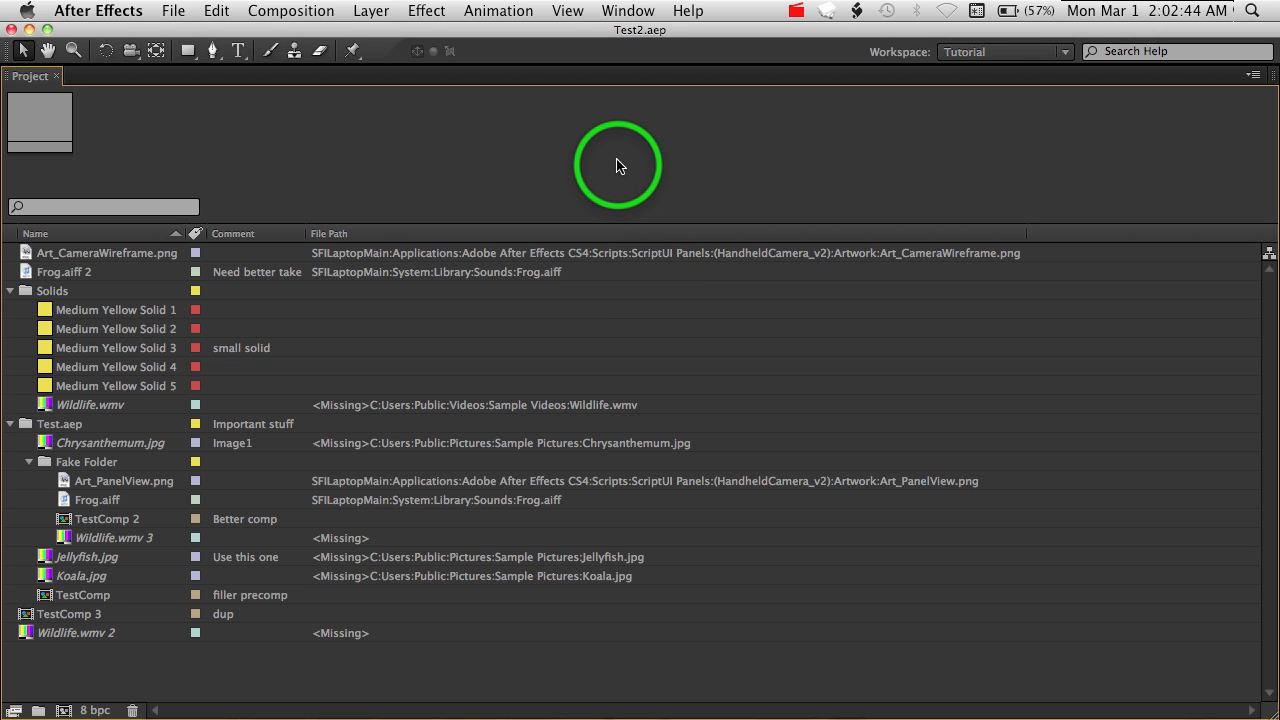
- Open the Window menu to reach the ProjectInfoListExporter_v1.jsxbin script panel
click(628, 11)
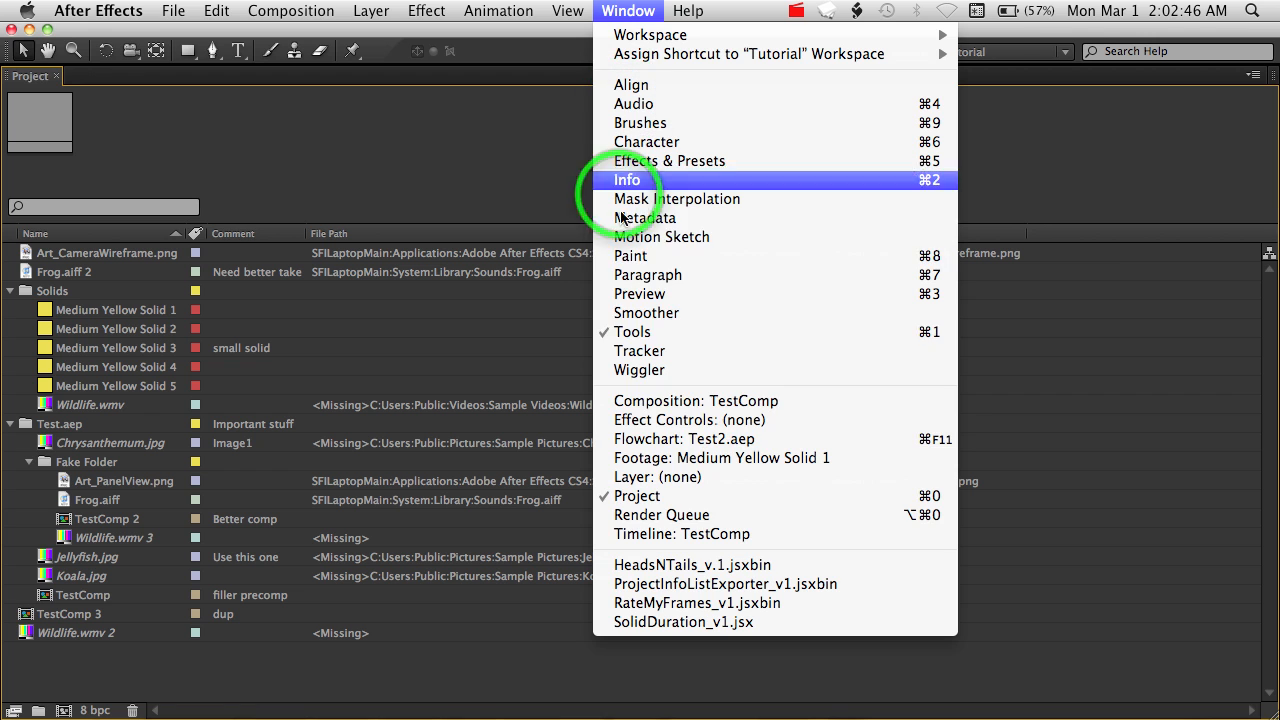
mouse_move(845, 584)
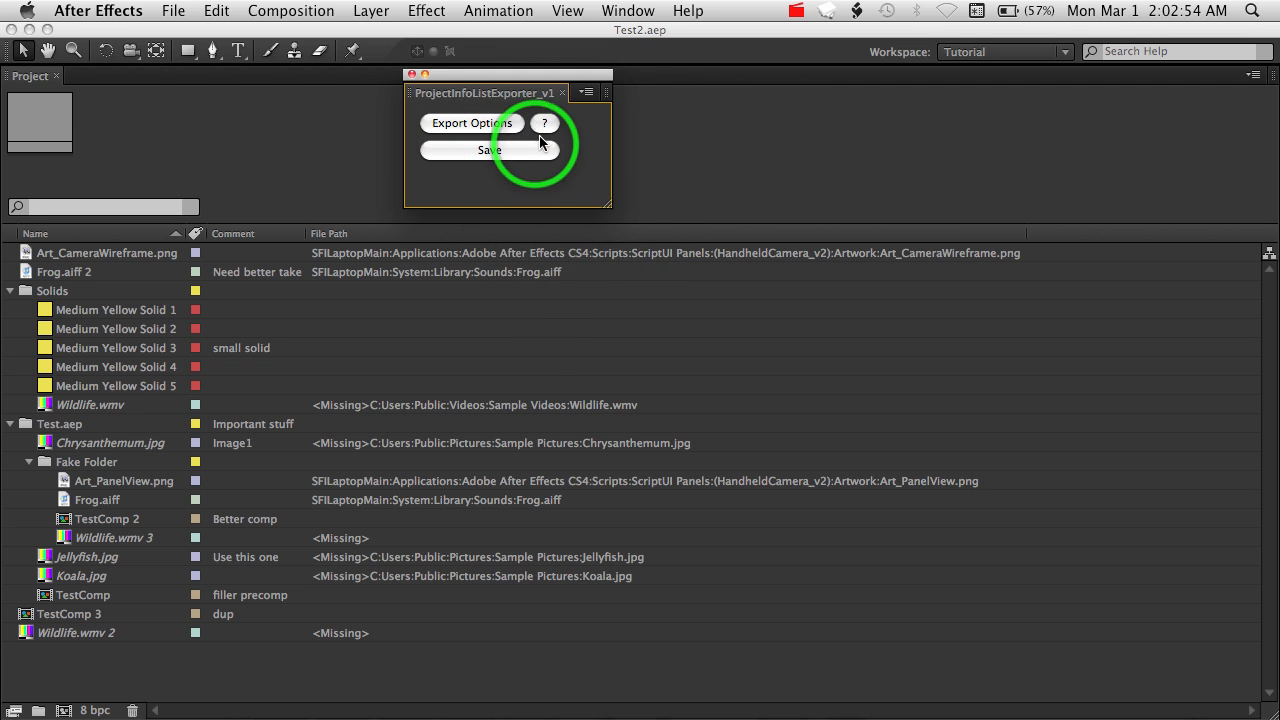
mouse_move(460, 150)
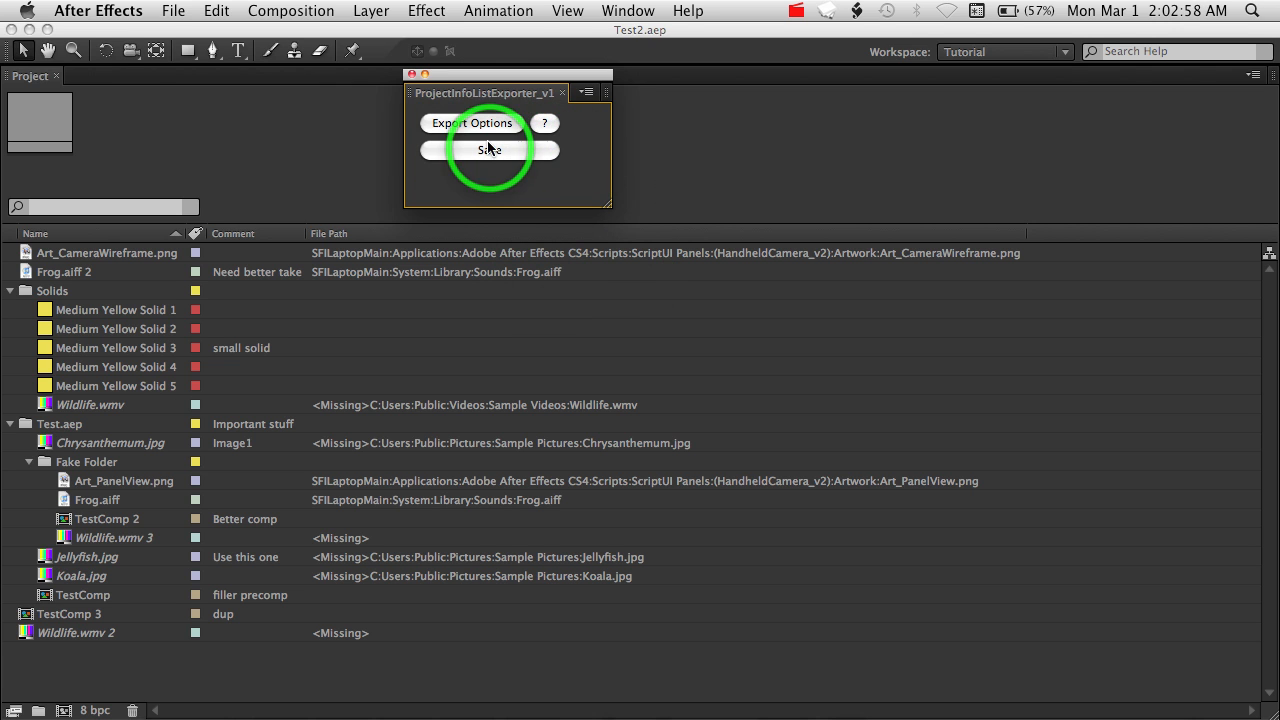
mouse_move(249, 295)
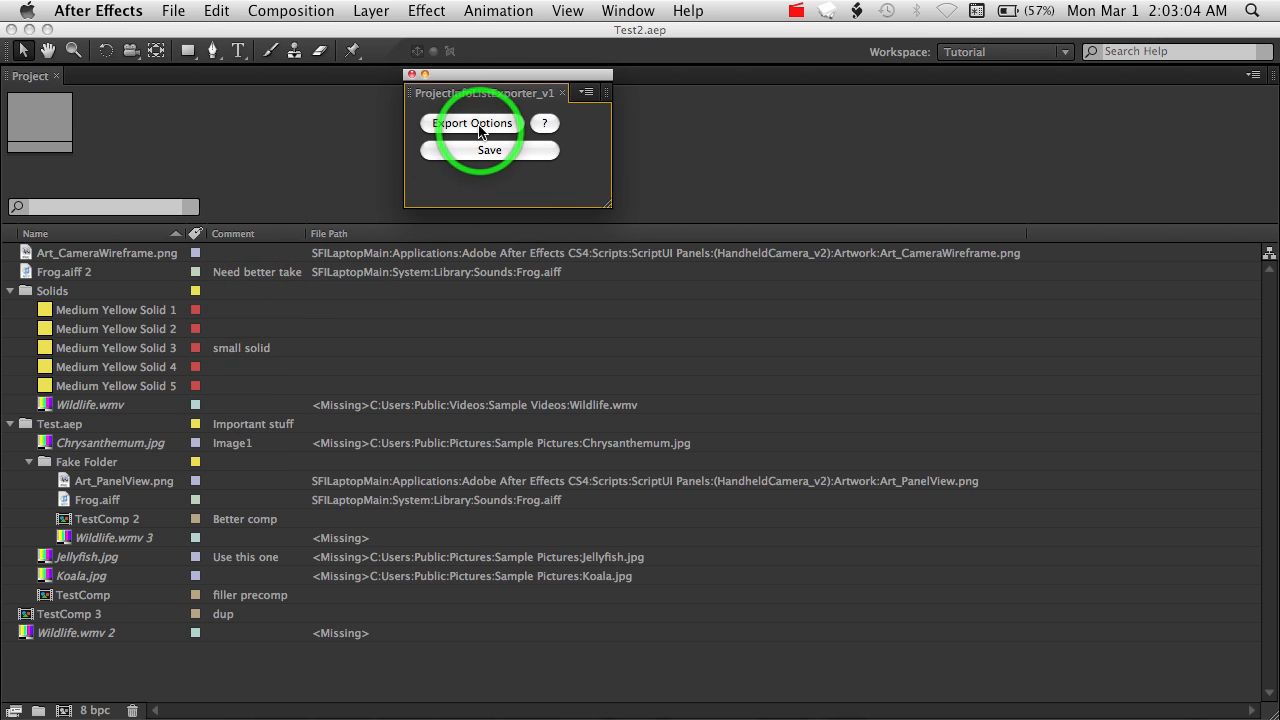
- Open Export Options and toggle Ignore Solids off and back on, leaving solids excluded
click(473, 123)
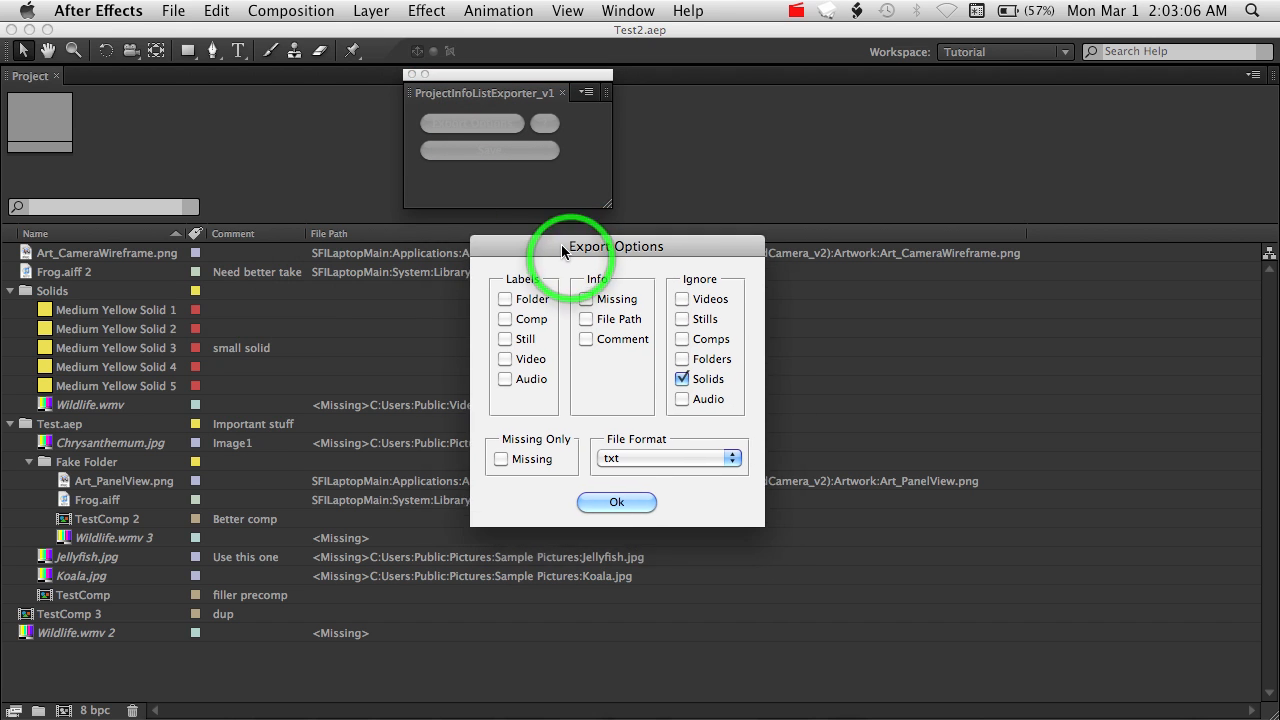
drag(616, 246, 552, 223)
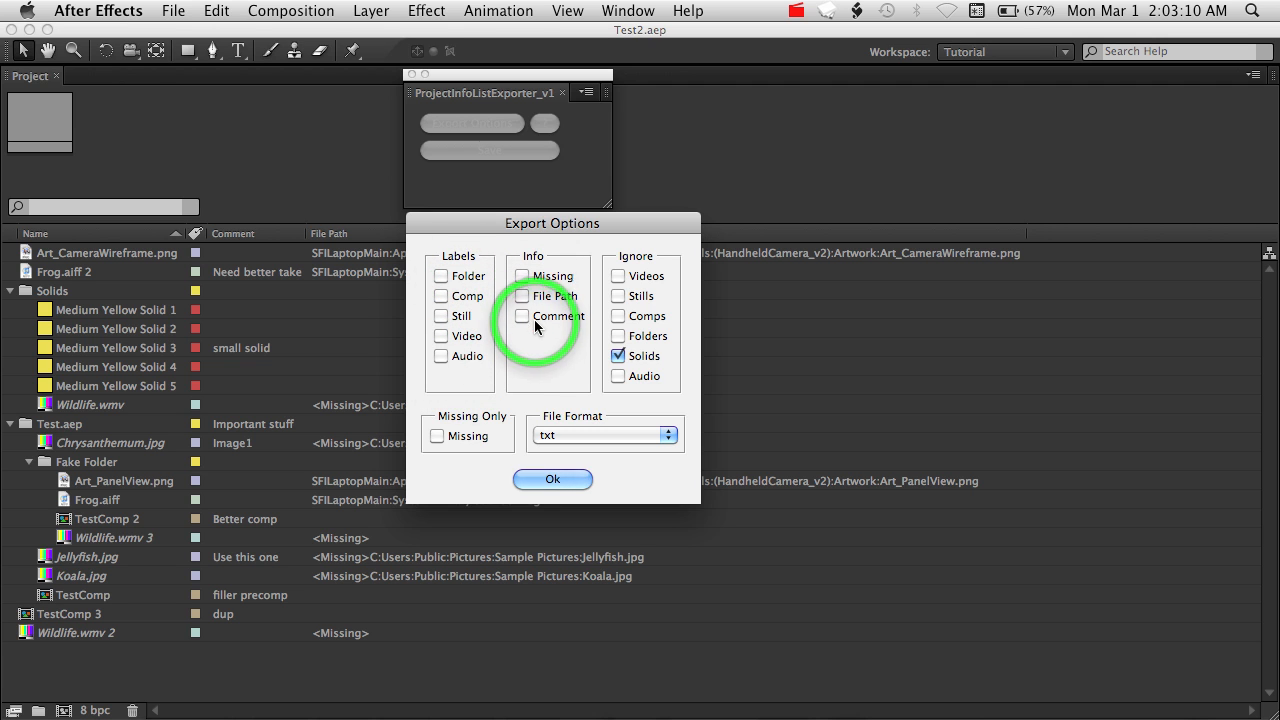
mouse_move(648, 261)
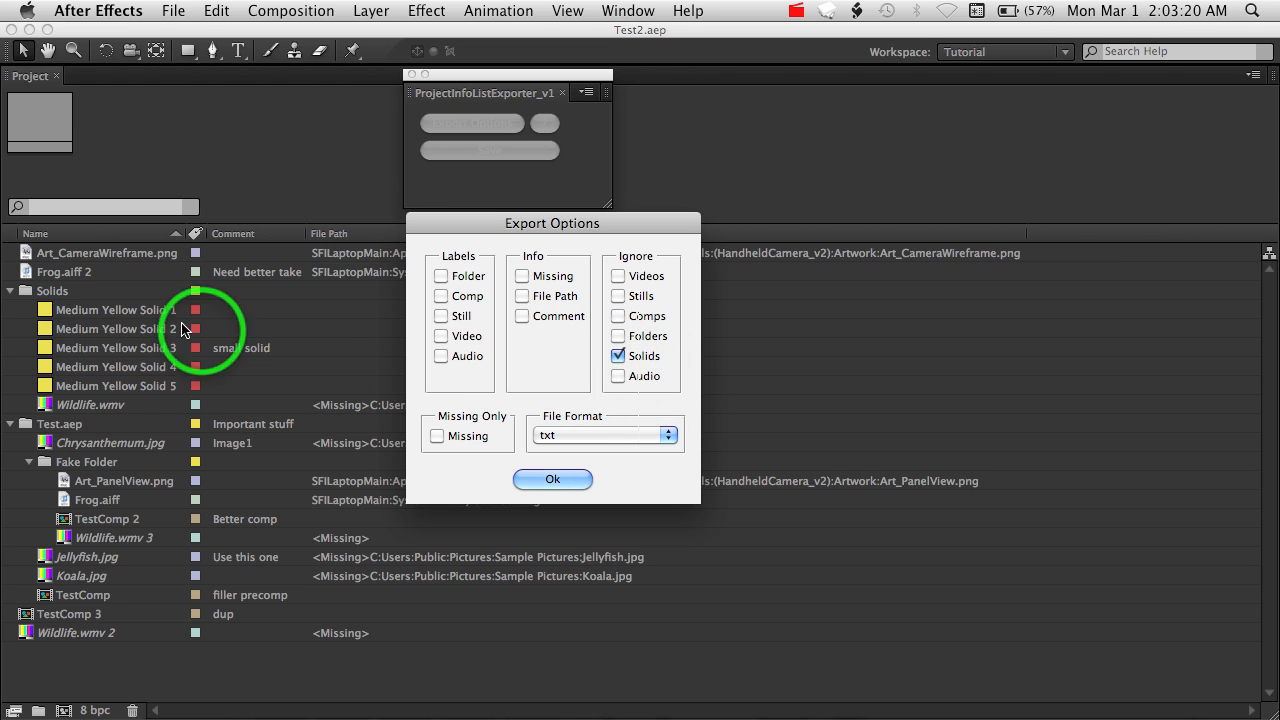
mouse_move(128, 376)
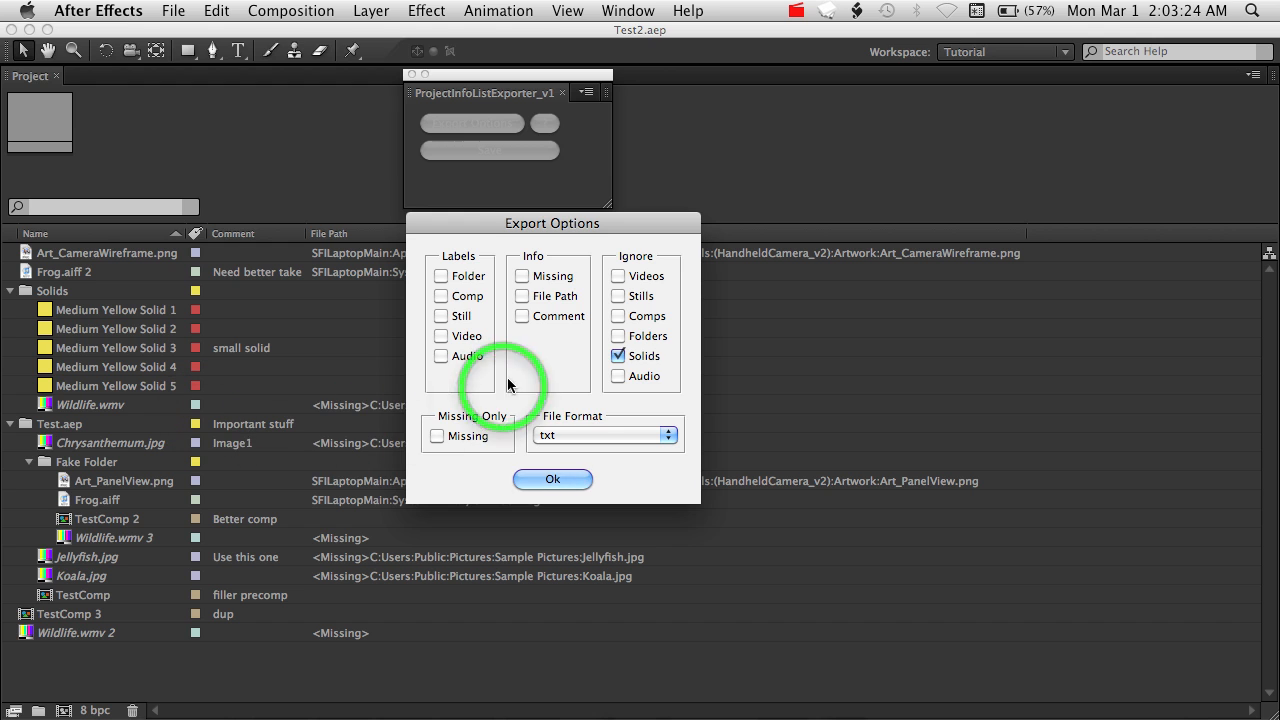
mouse_move(540, 372)
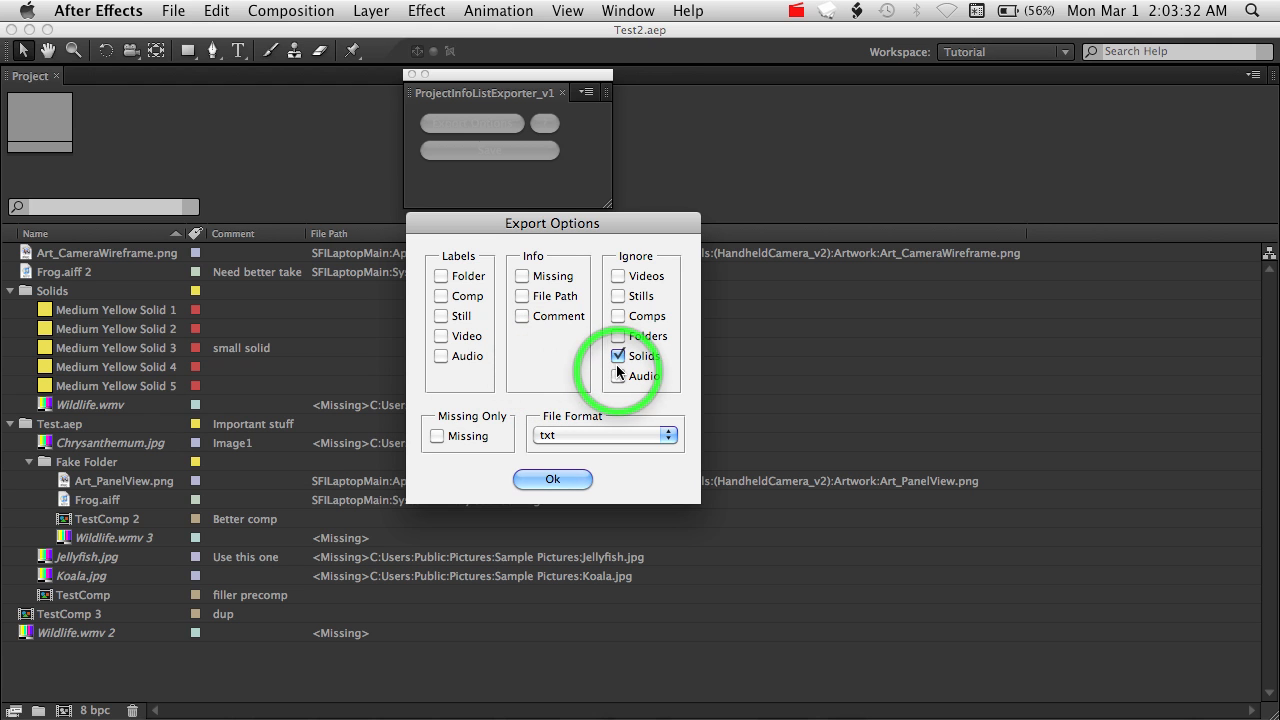
click(619, 376)
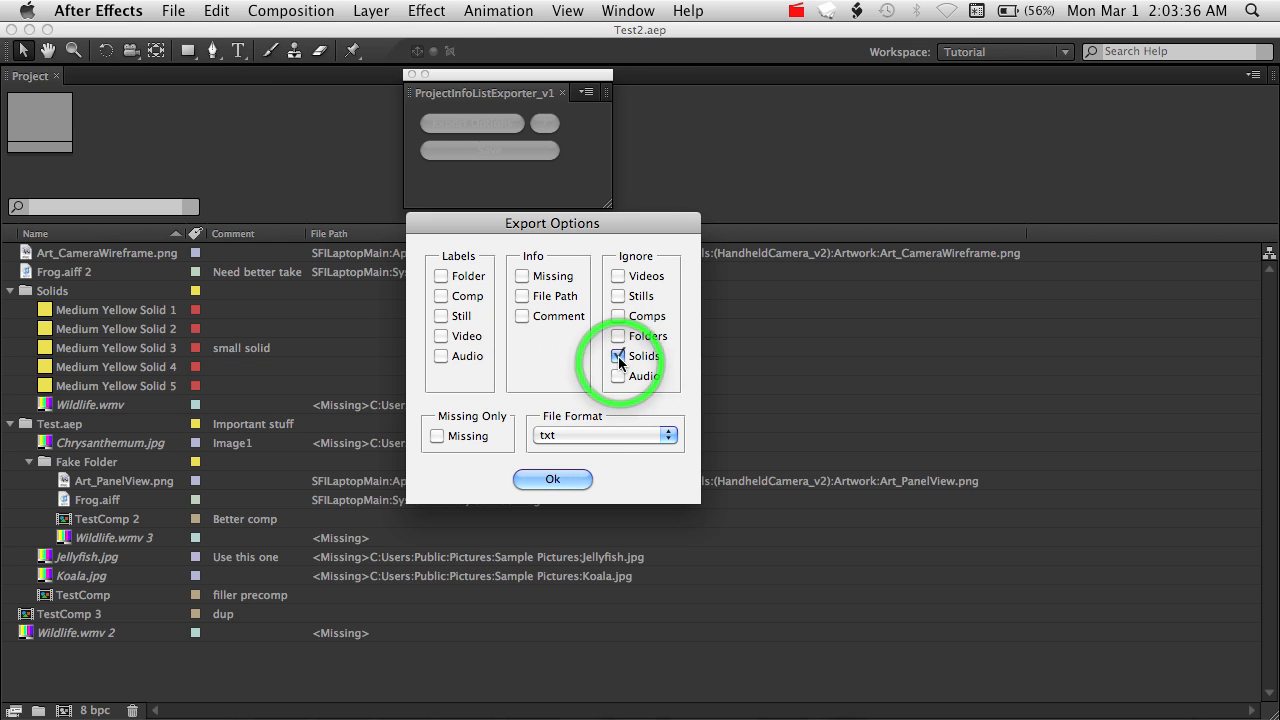
click(619, 356)
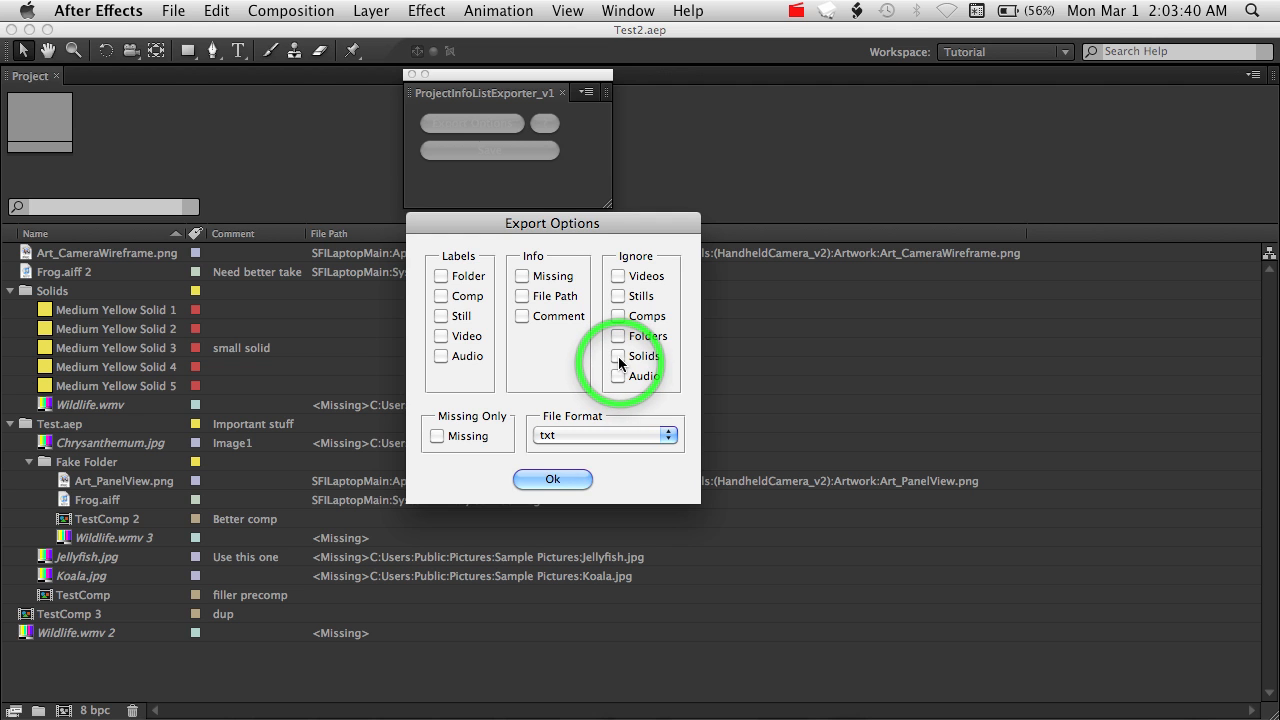
click(619, 356)
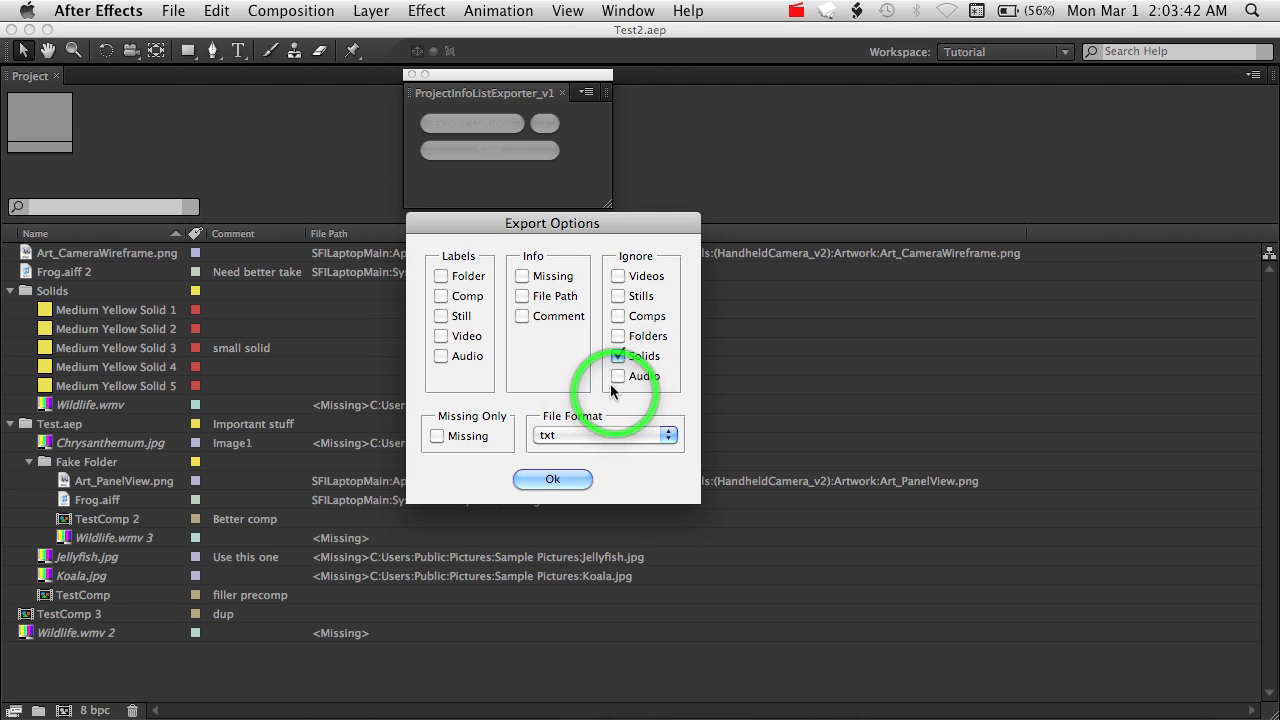
- Tick Missing Only, hiding the label and ignore options
click(619, 356)
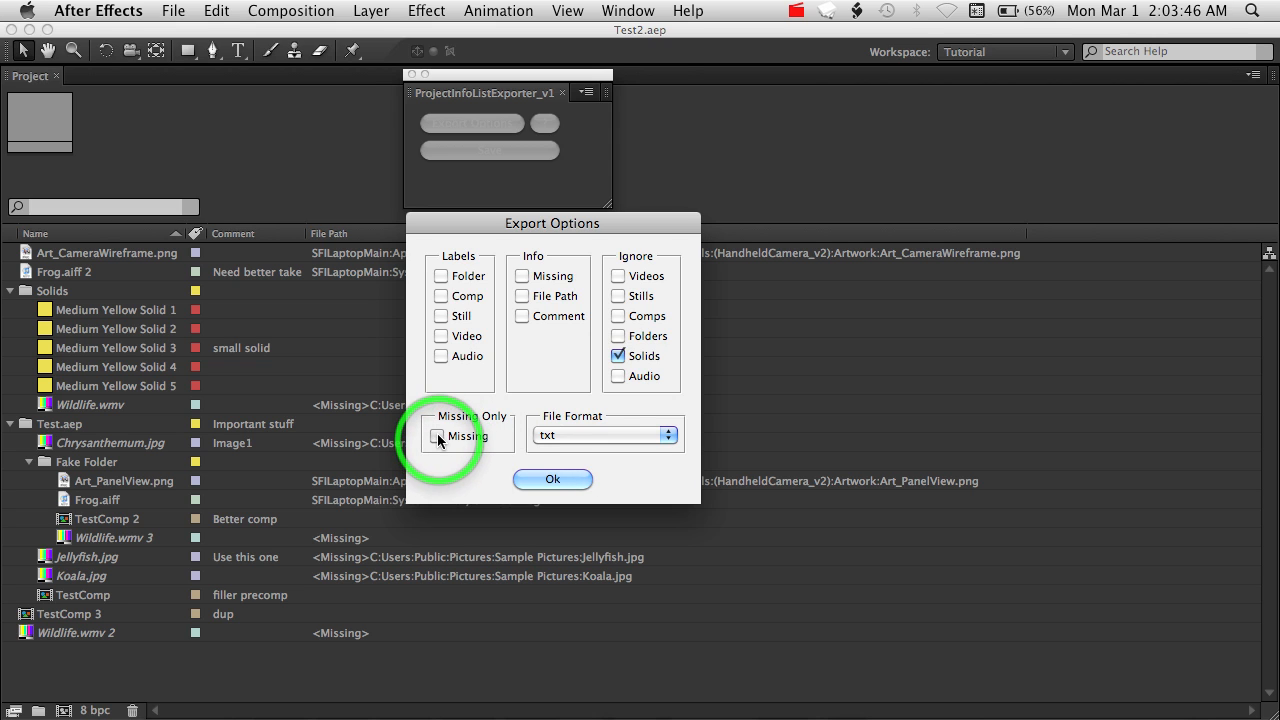
click(438, 435)
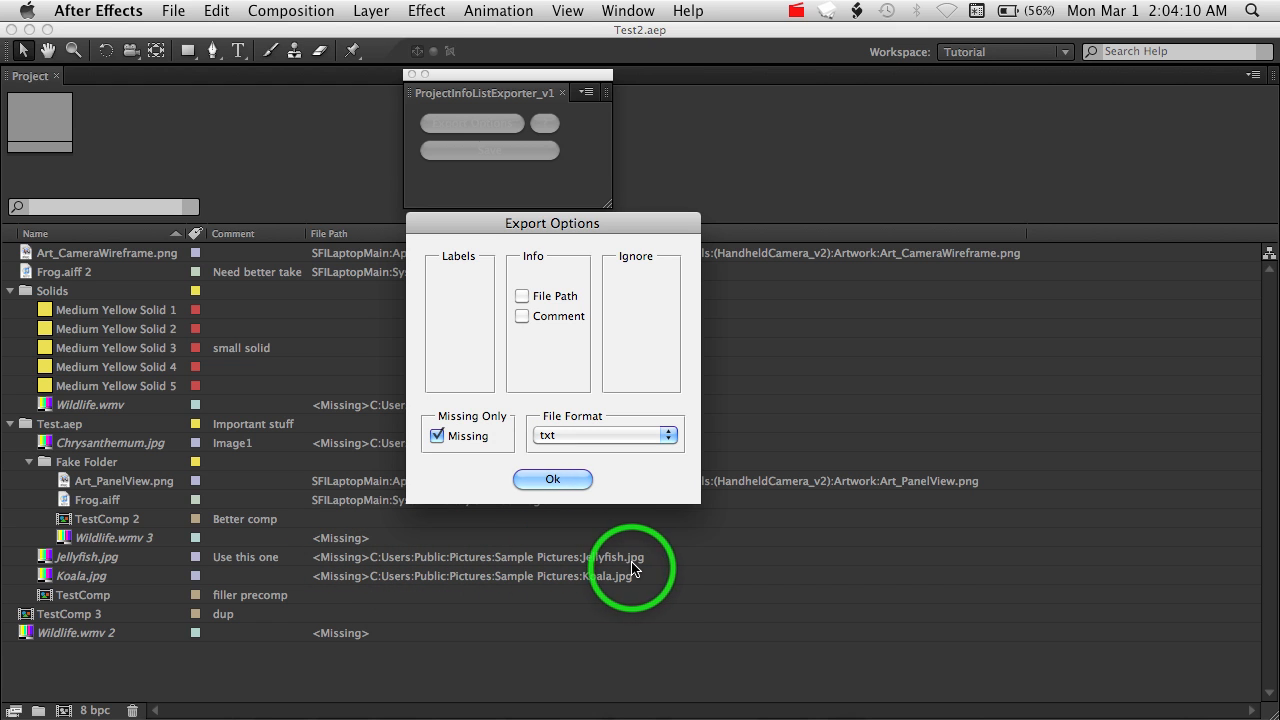
mouse_move(332, 545)
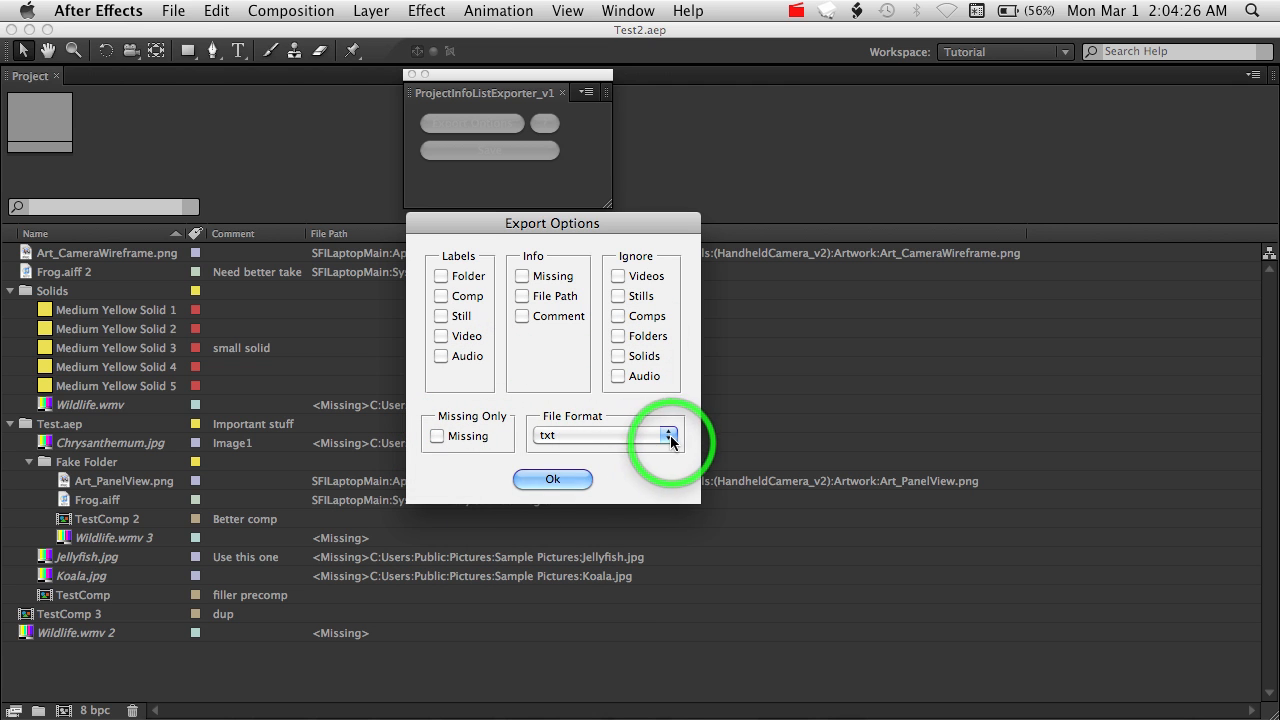
- With all options cleared, review txt, tab-delimited txt and csv formats, keeping txt
click(668, 435)
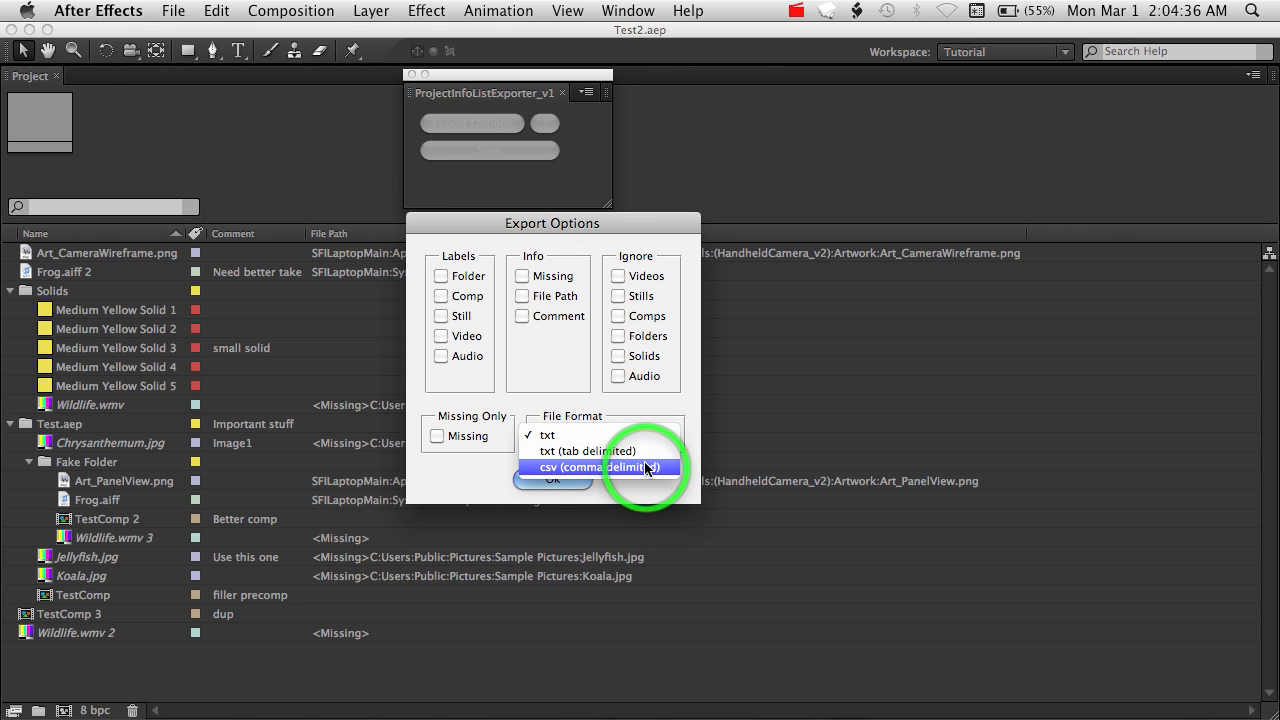
mouse_move(635, 467)
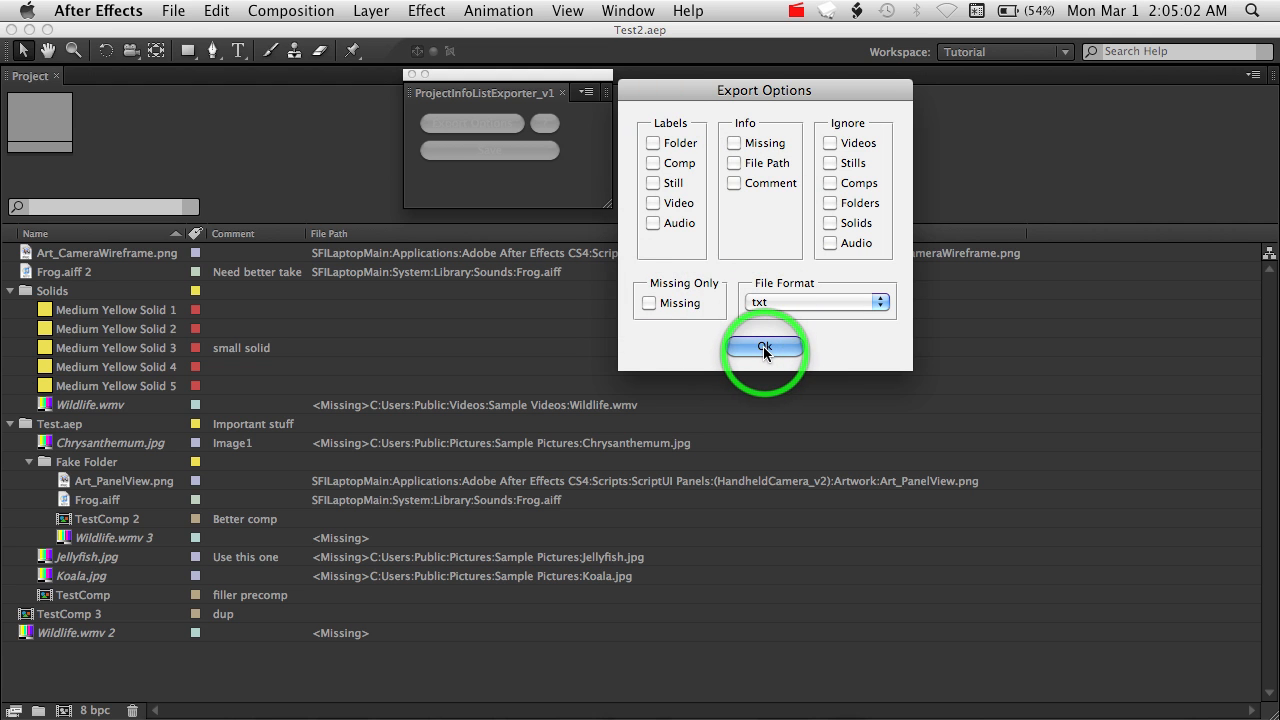
- Confirm the options and save the list as Test2AssetList.txt on the Desktop
click(764, 348)
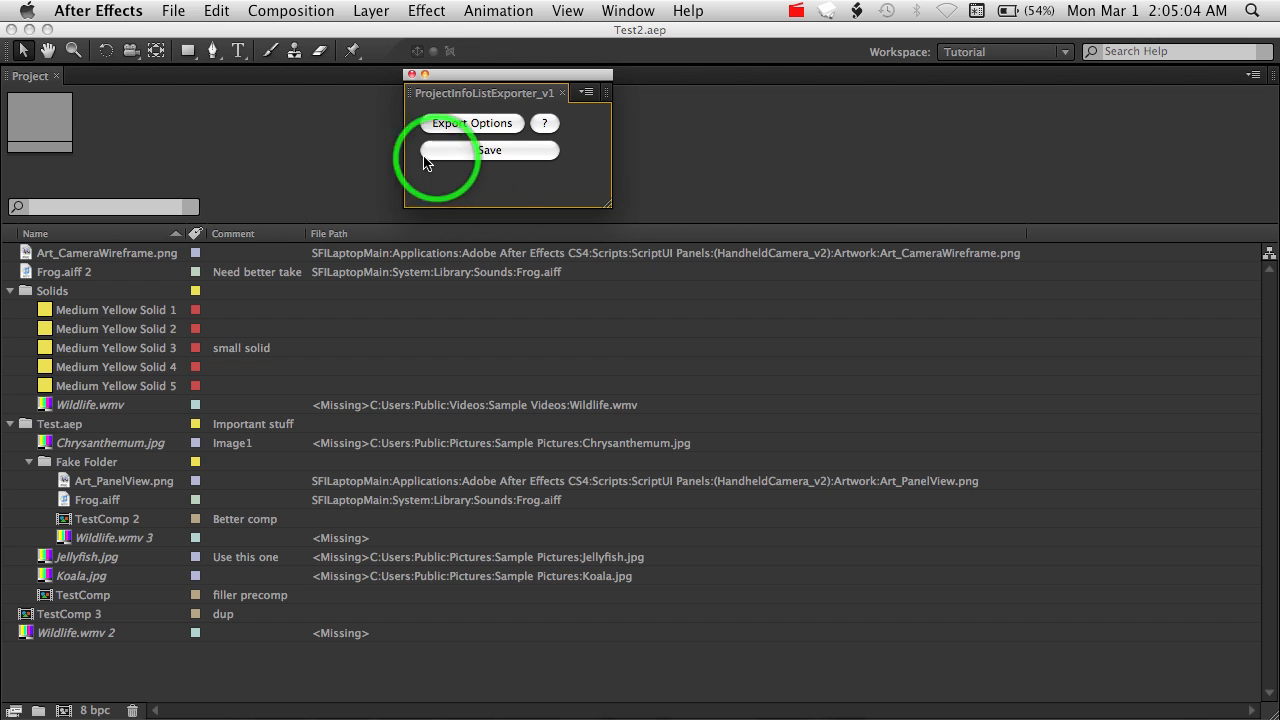
click(490, 150)
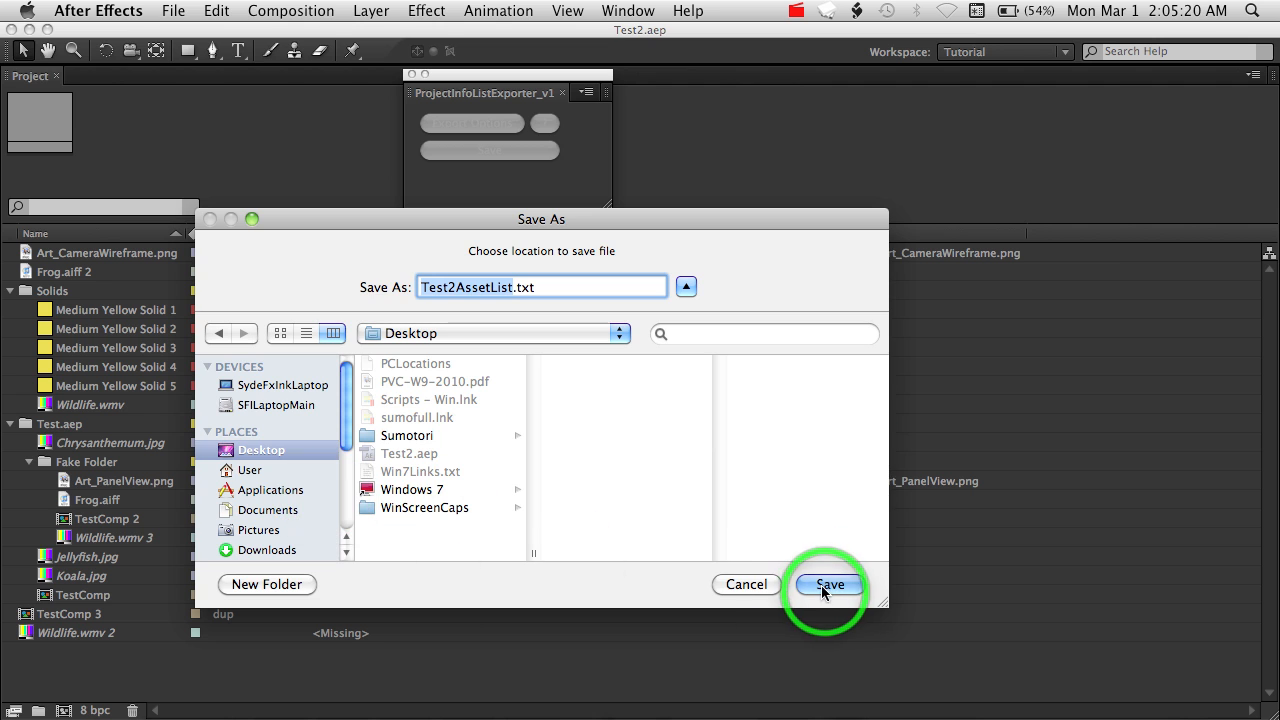
click(829, 584)
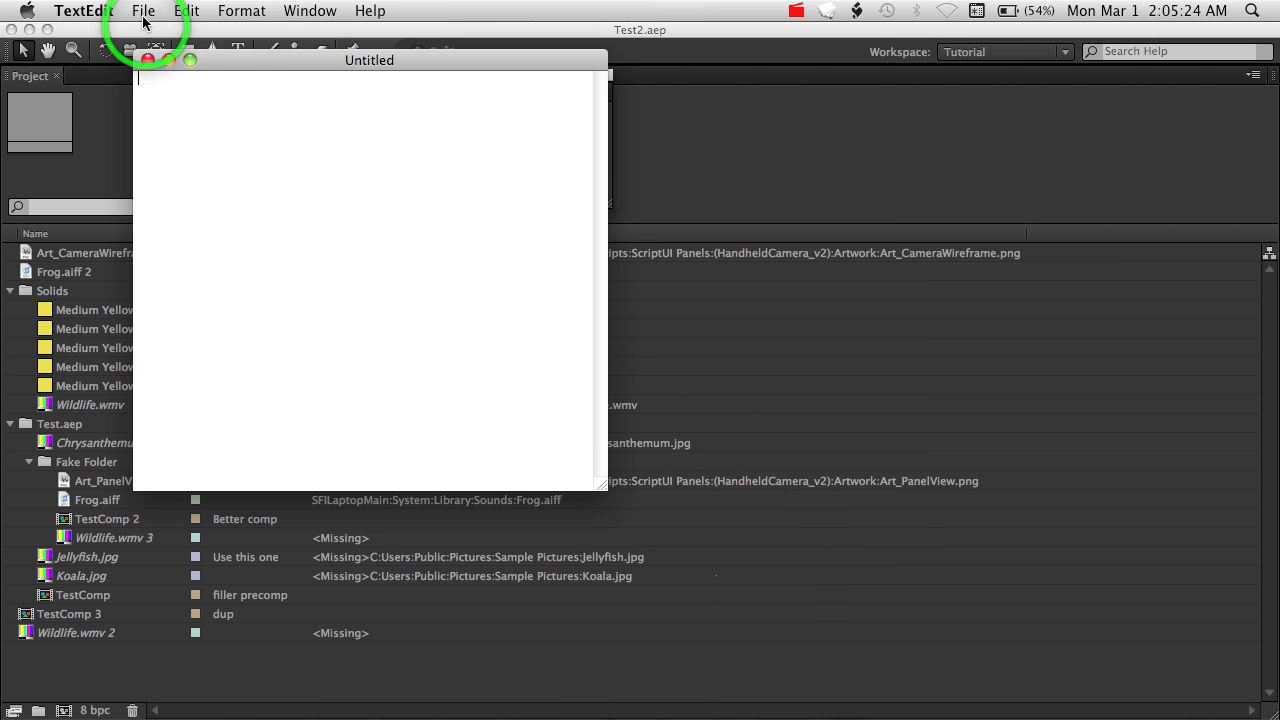
- Open Test2AssetList.txt in TextEdit and highlight the OS version and project date lines
click(143, 11)
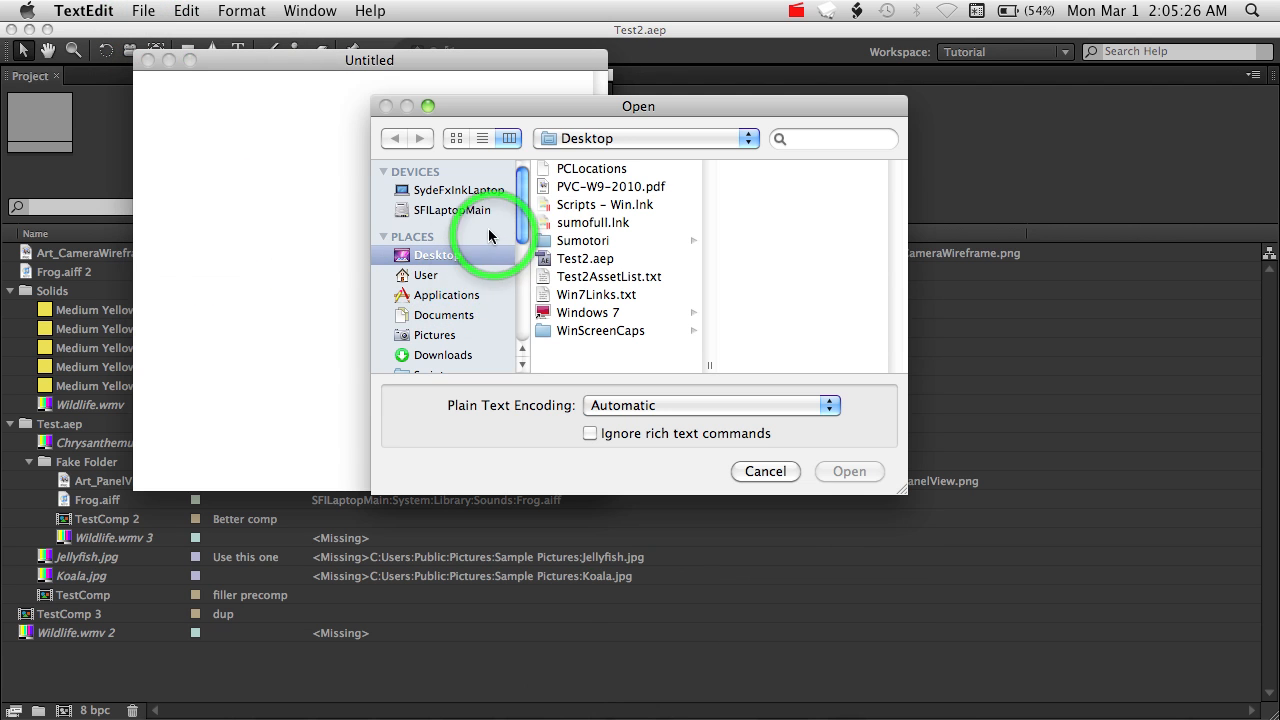
click(592, 276)
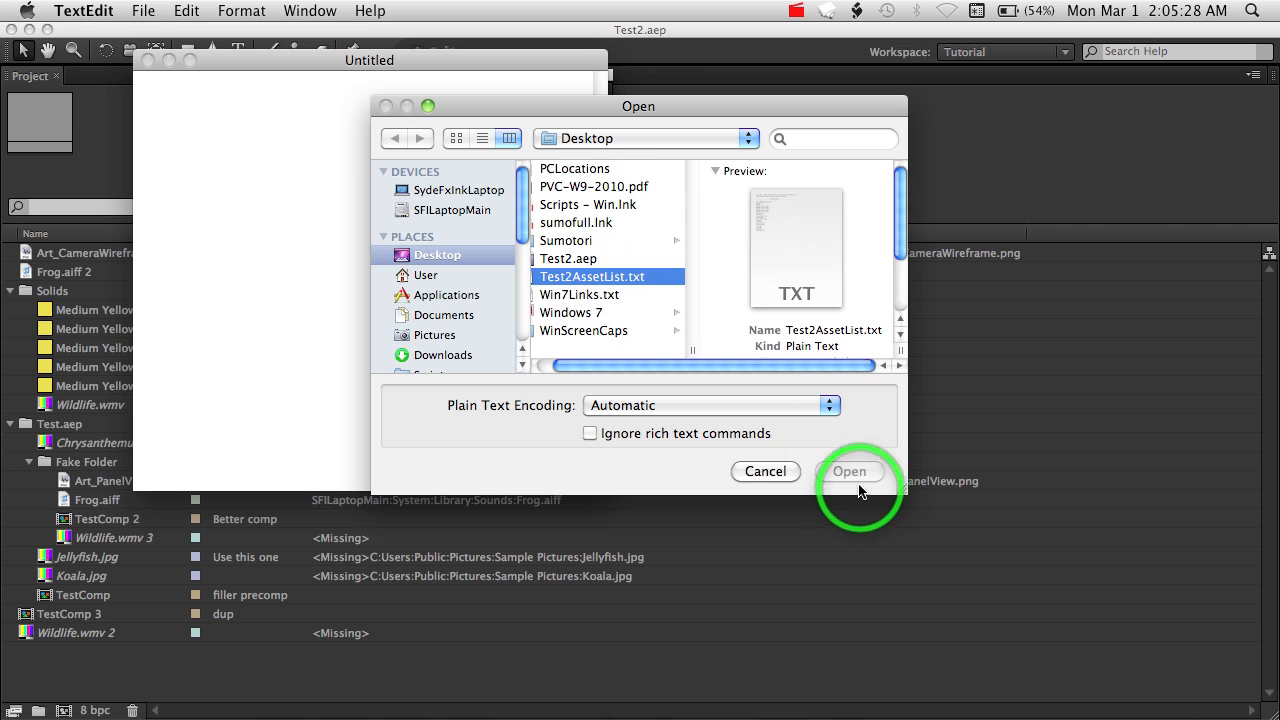
click(849, 471)
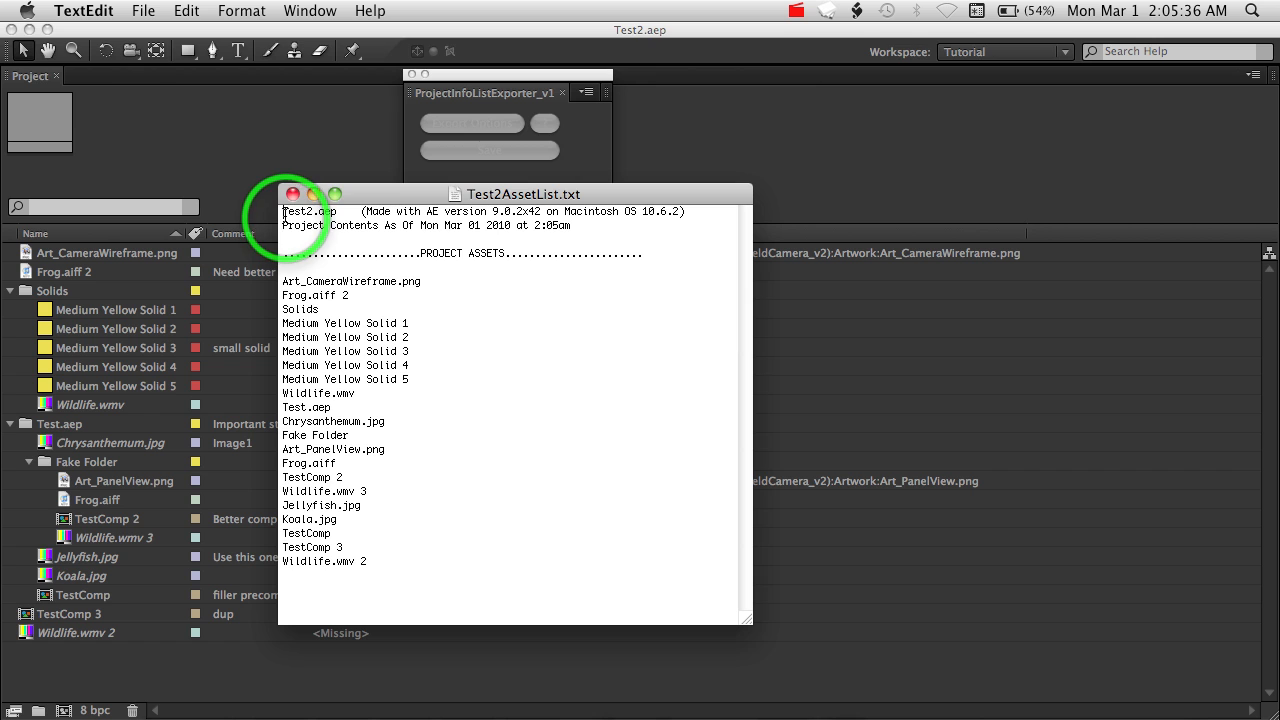
drag(283, 211, 575, 225)
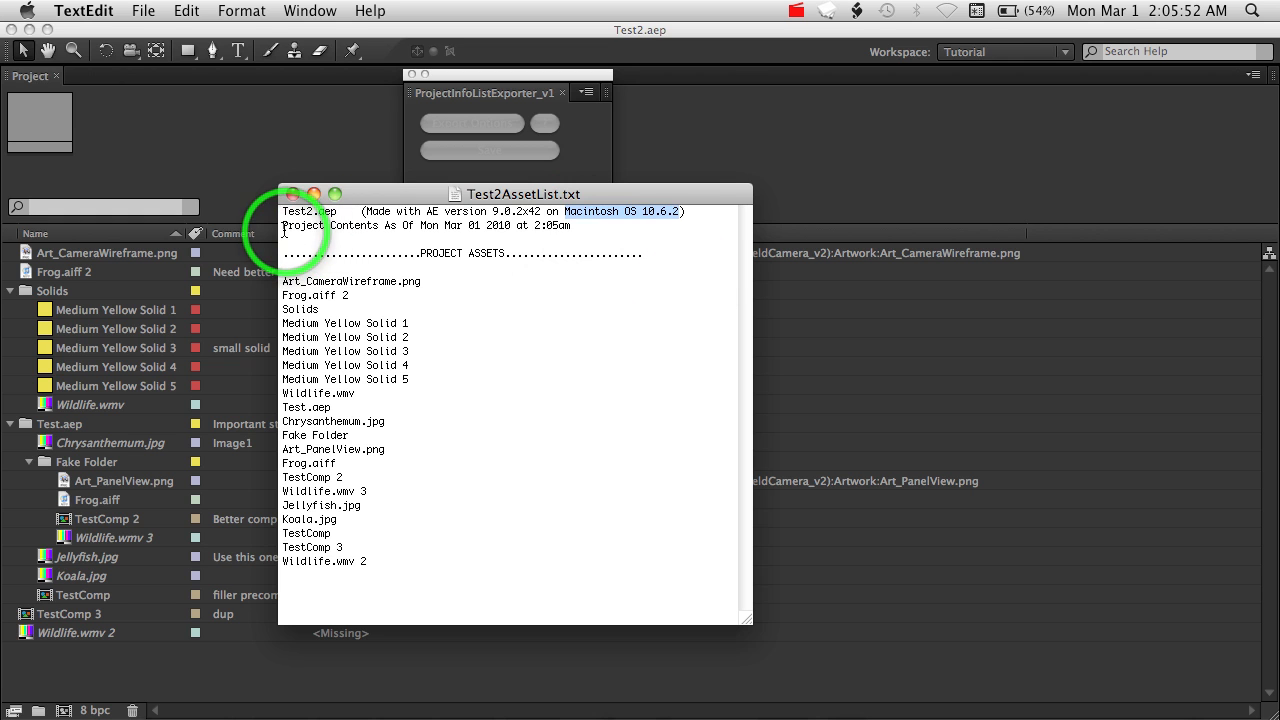
drag(300, 235, 570, 235)
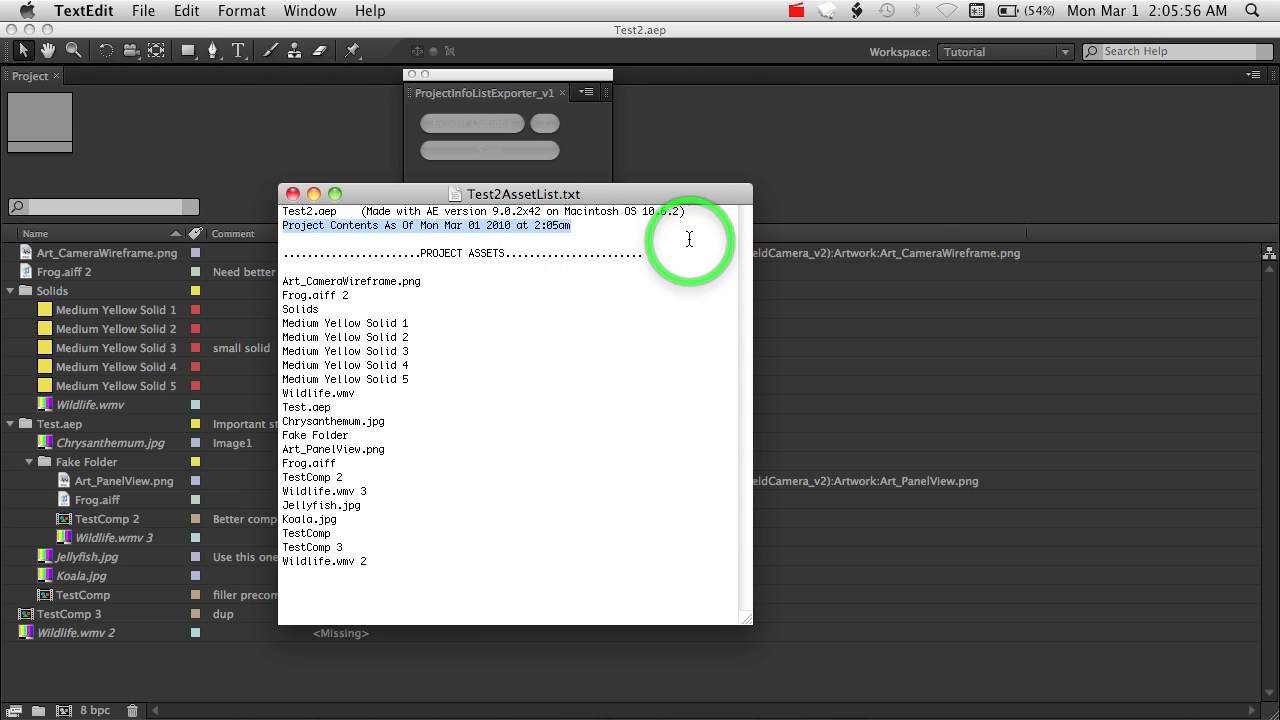
mouse_move(288, 261)
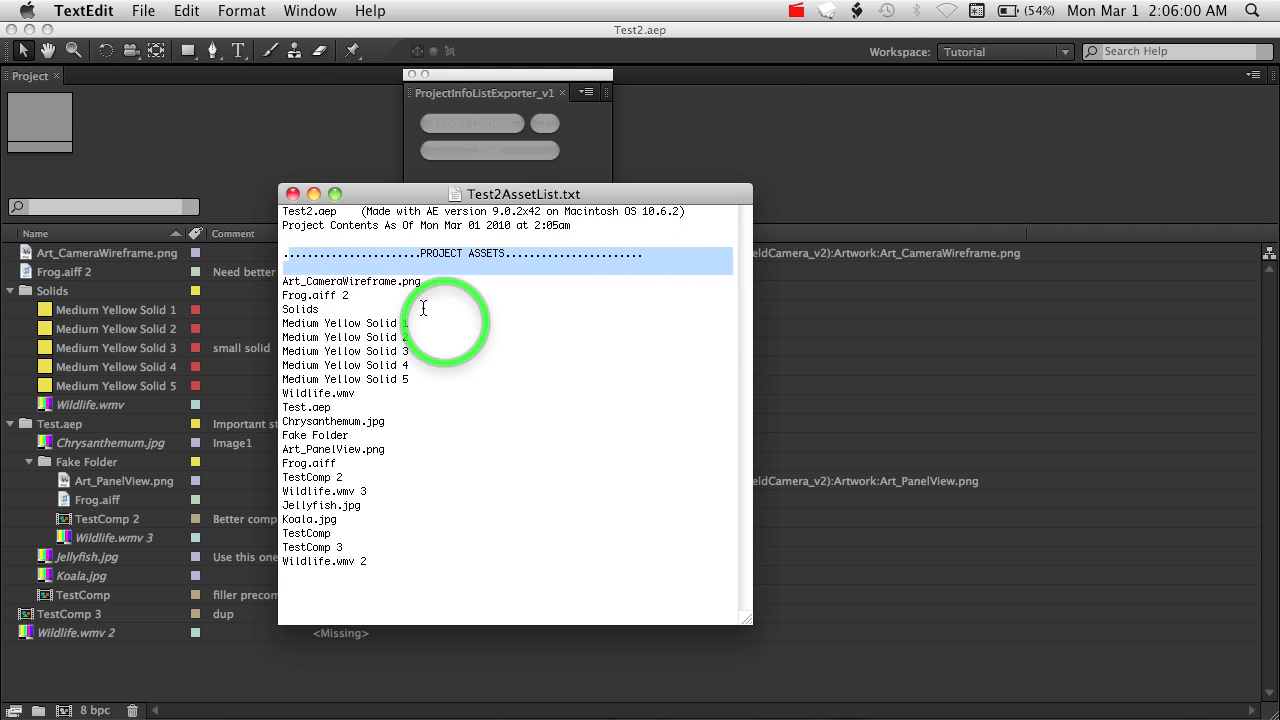
- Close the asset list window and reopen the exporter's Export Options
drag(423, 290, 418, 463)
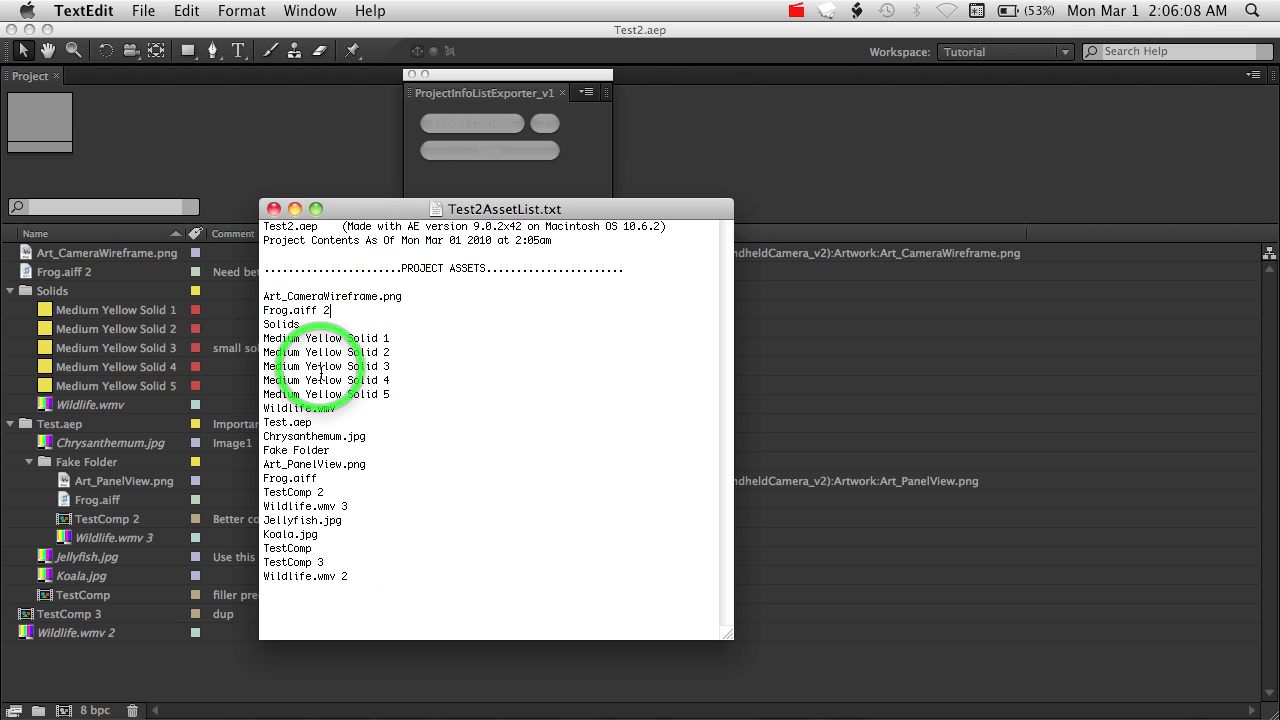
mouse_move(352, 224)
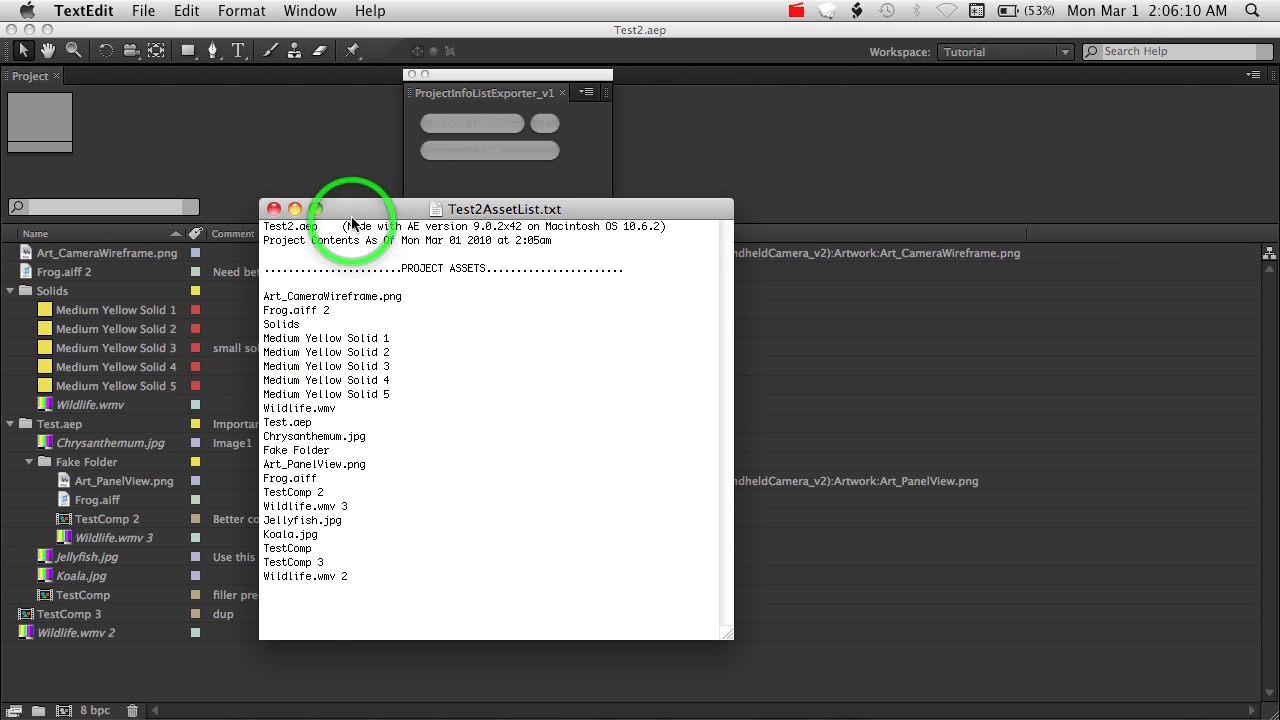
drag(353, 208, 520, 160)
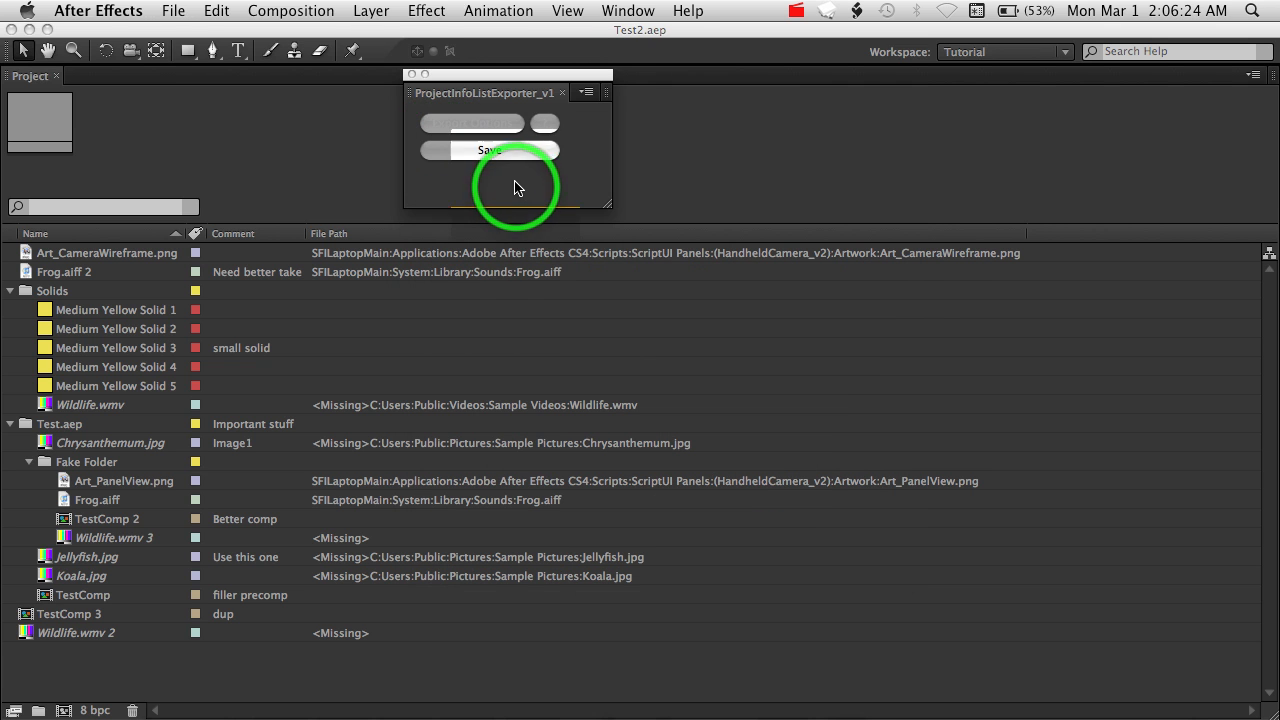
click(489, 150)
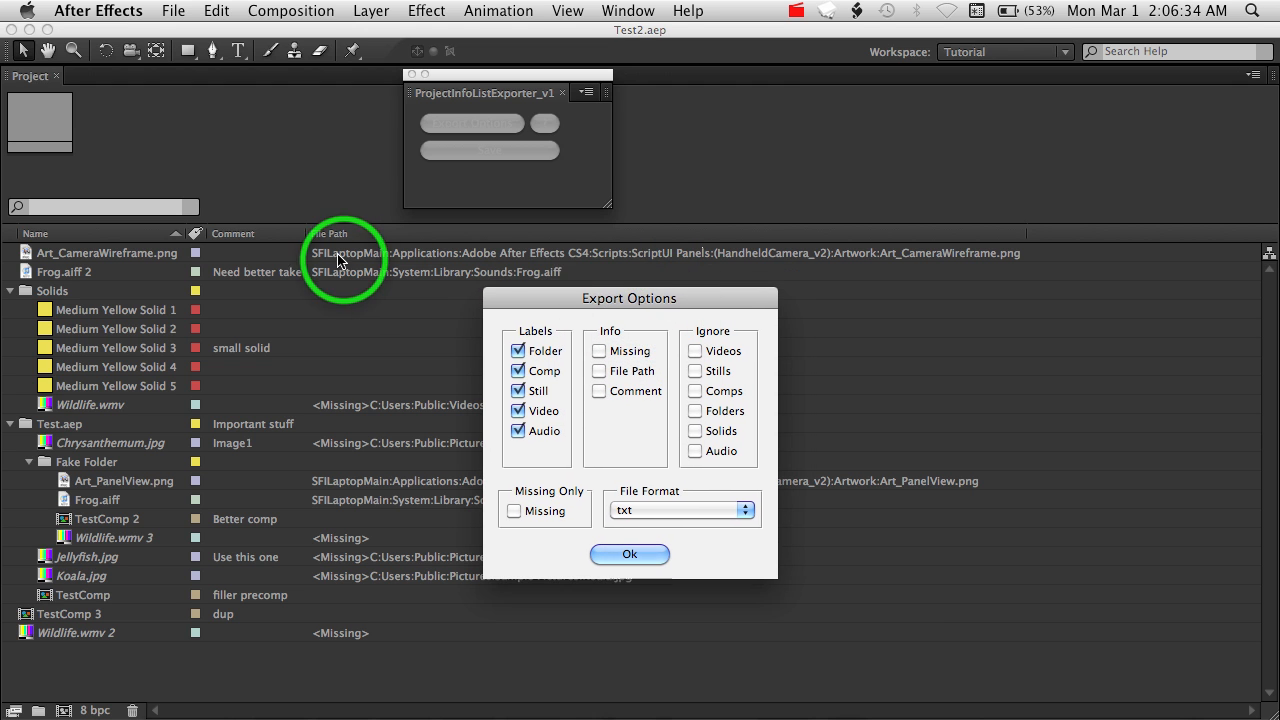
mouse_move(923, 279)
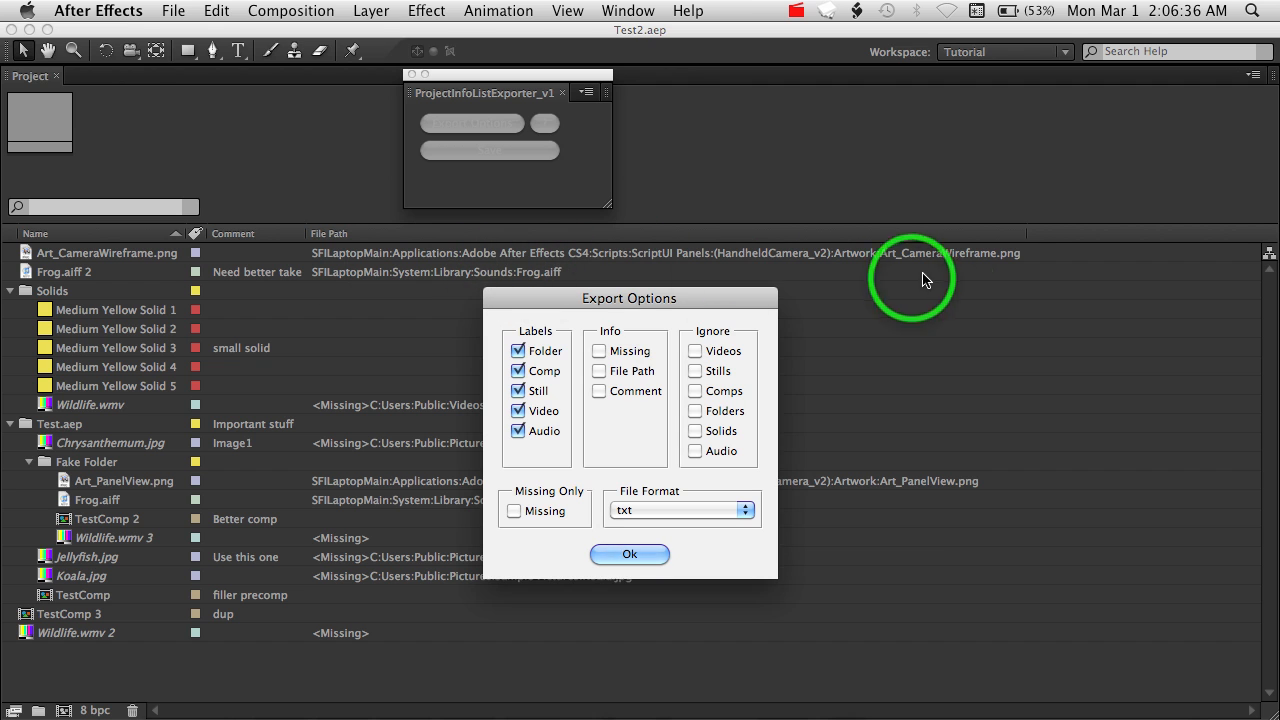
- Switch output to csv (comma delimited) with missing, file path and comment info, then confirm
drag(912, 278, 700, 223)
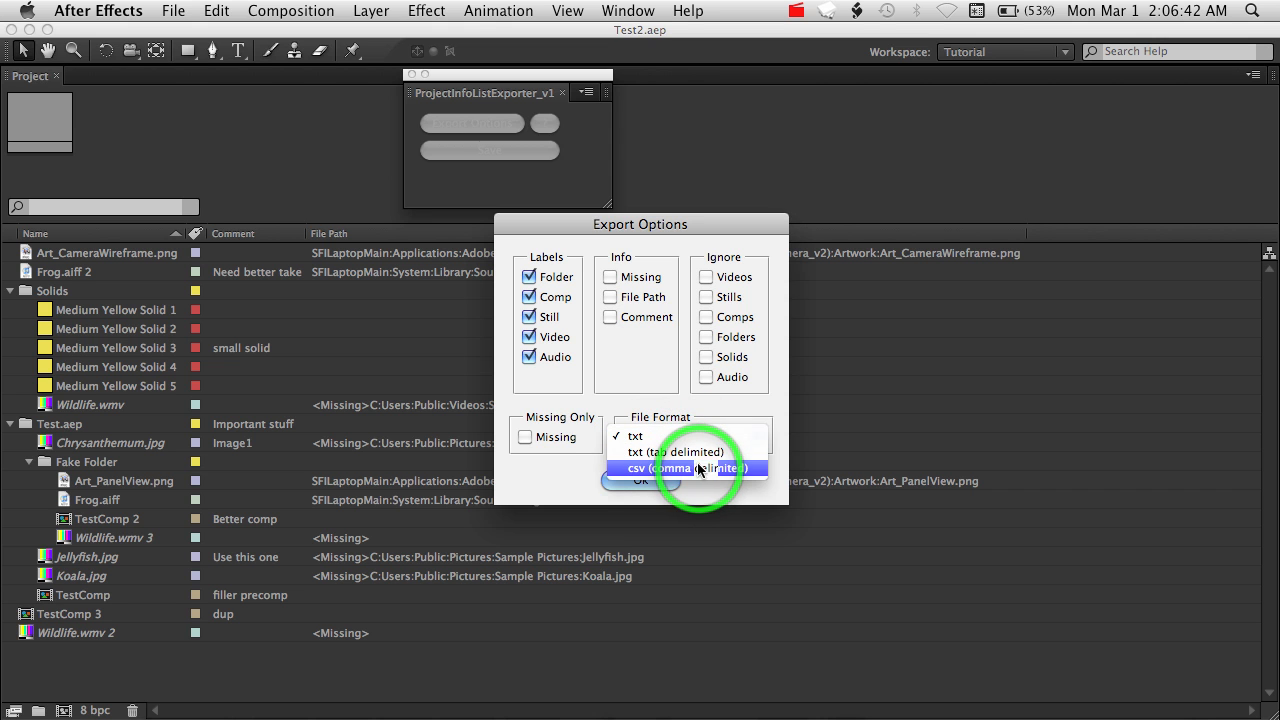
click(662, 468)
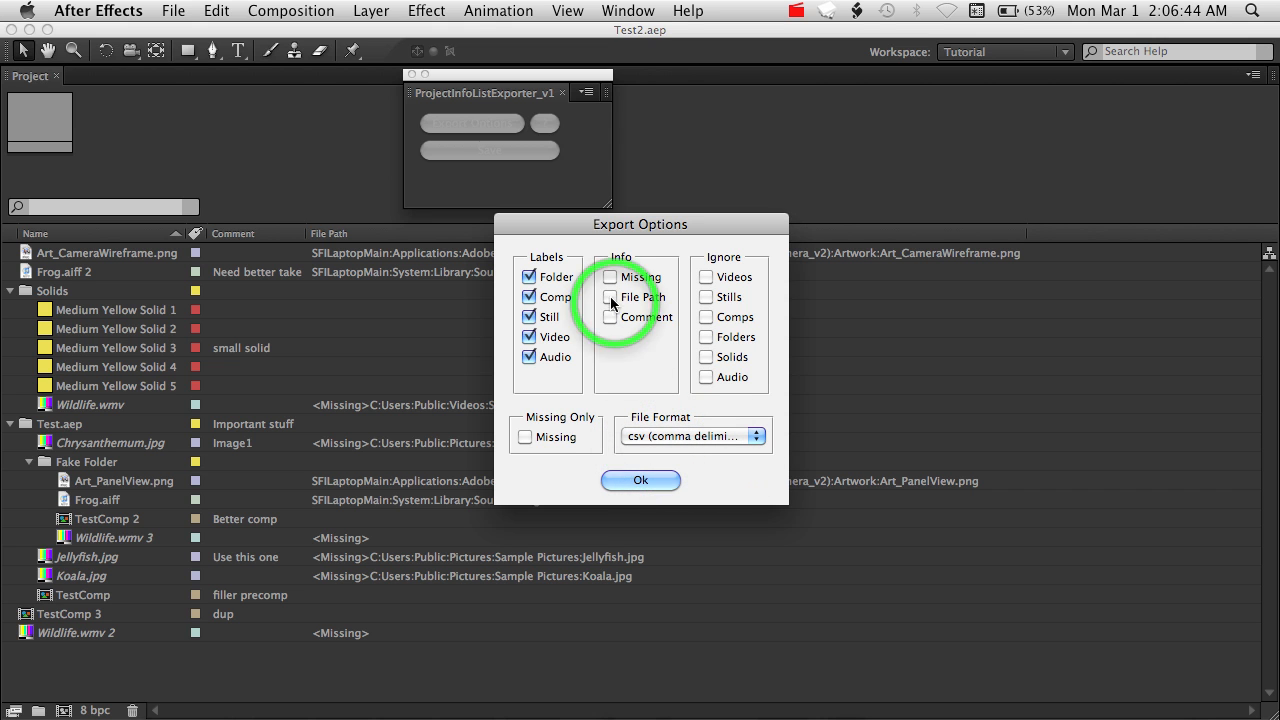
click(611, 296)
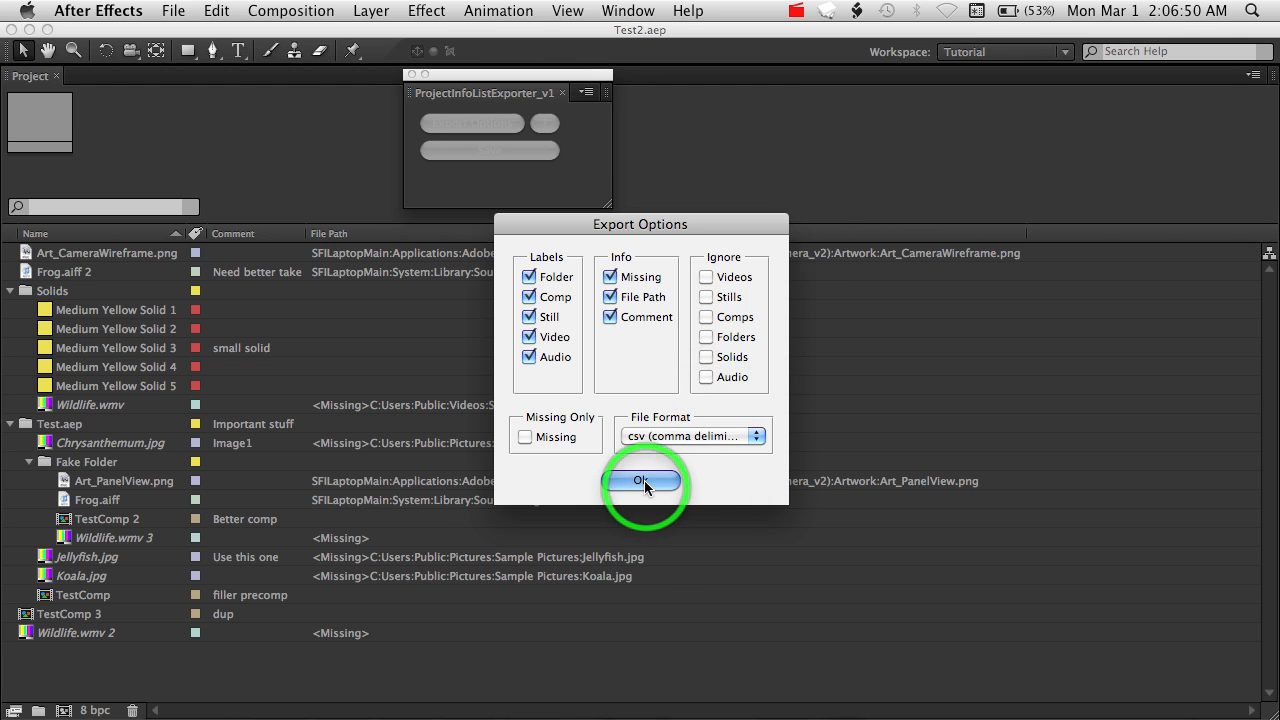
click(641, 481)
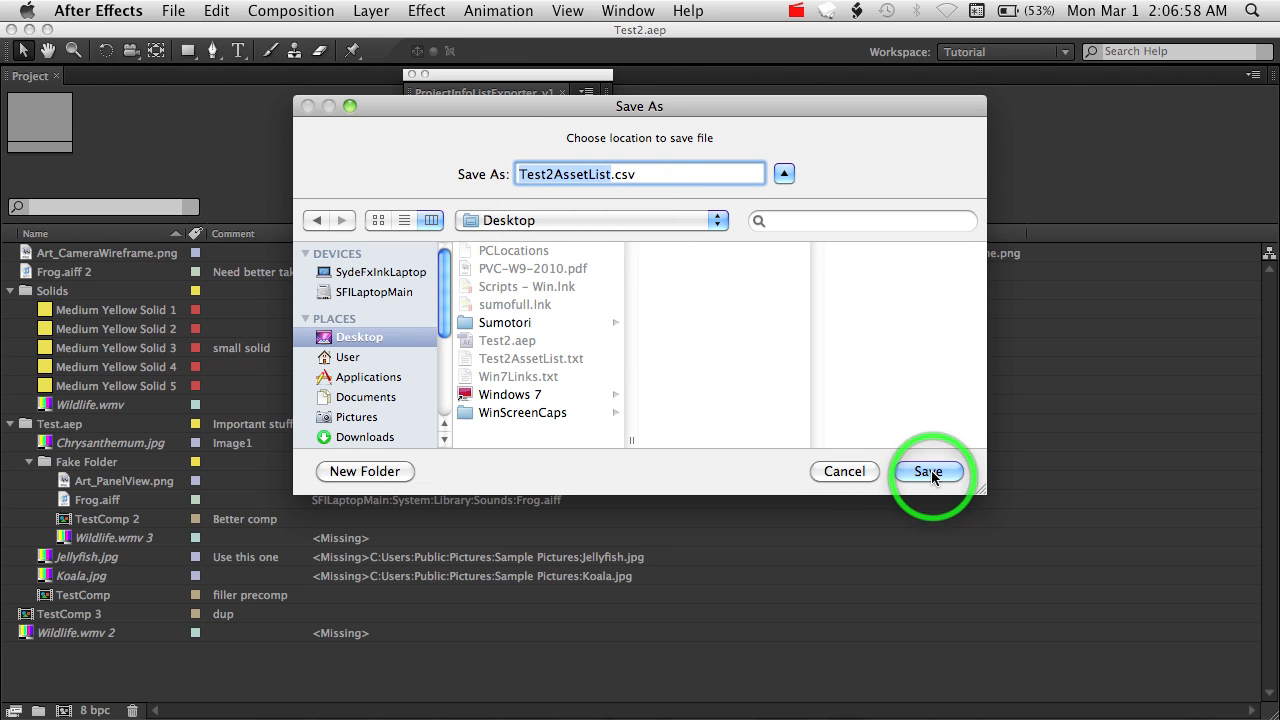
- Save Test2AssetList.csv to the Desktop and open it in Excel
click(926, 471)
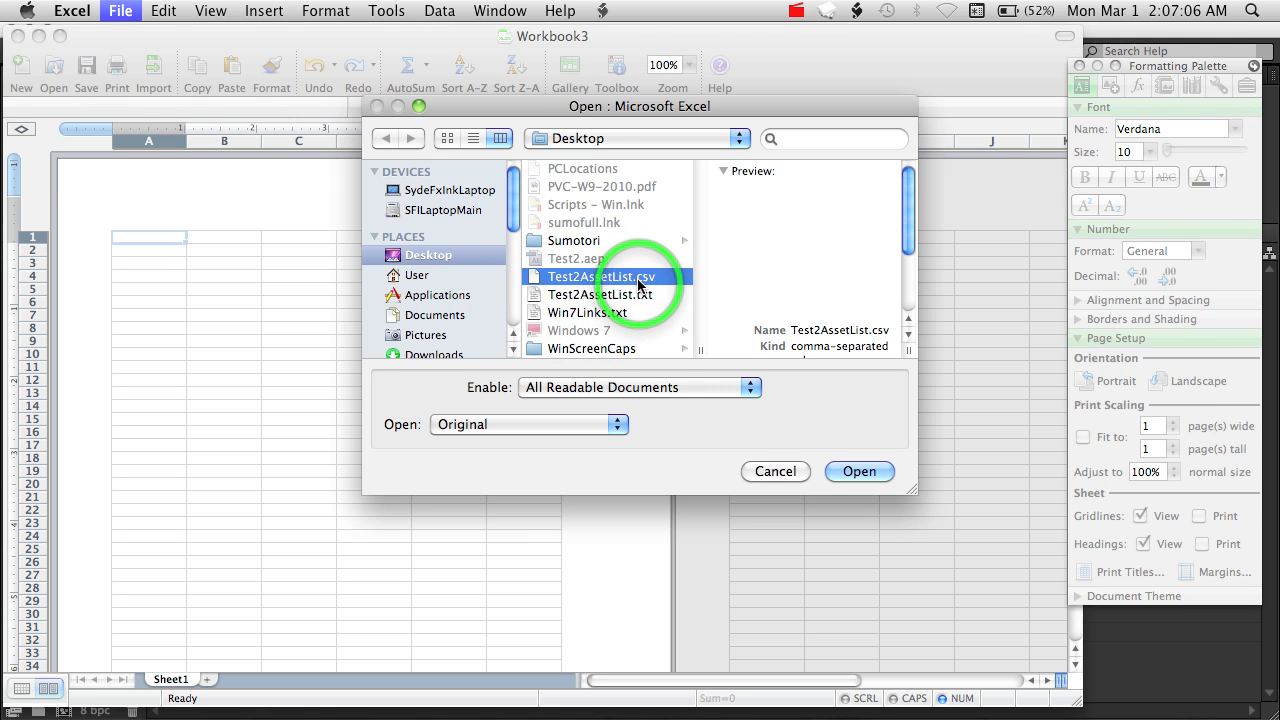
click(858, 471)
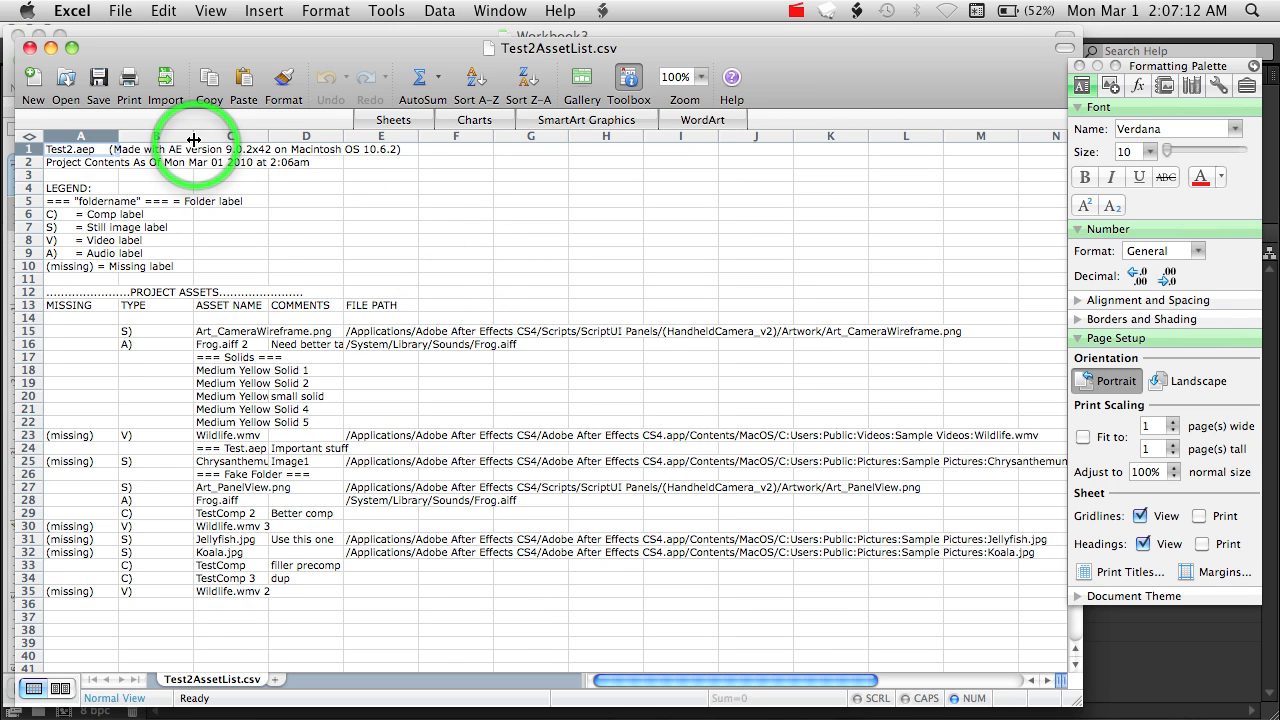
- Narrow TYPE, widen ASSET NAME and COMMENTS columns, then close the CSV without saving
drag(193, 135, 155, 135)
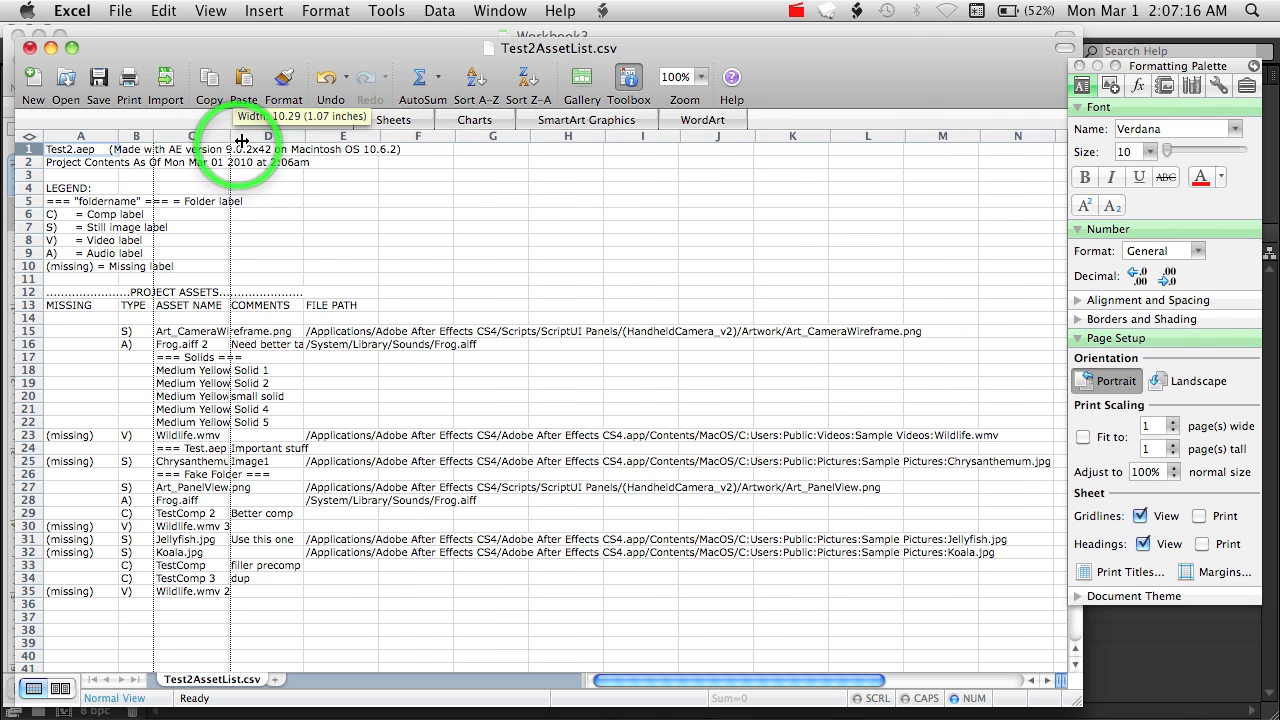
drag(240, 135, 365, 135)
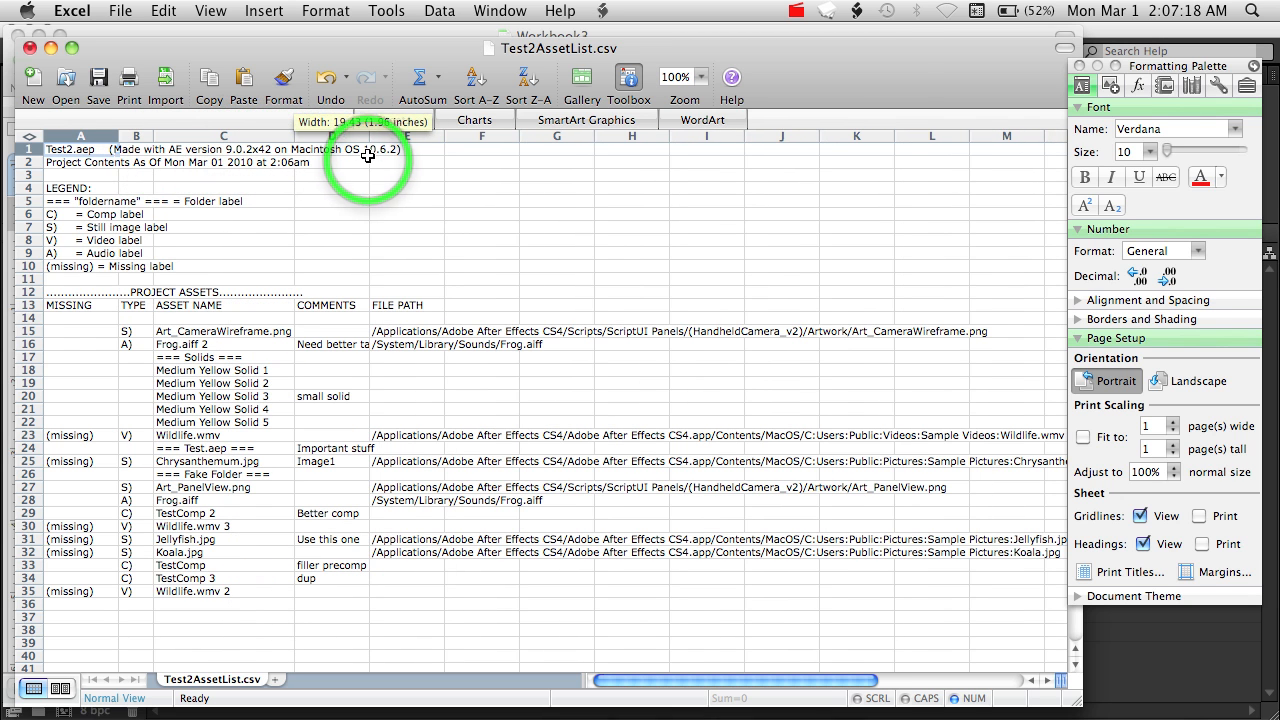
drag(368, 134, 418, 147)
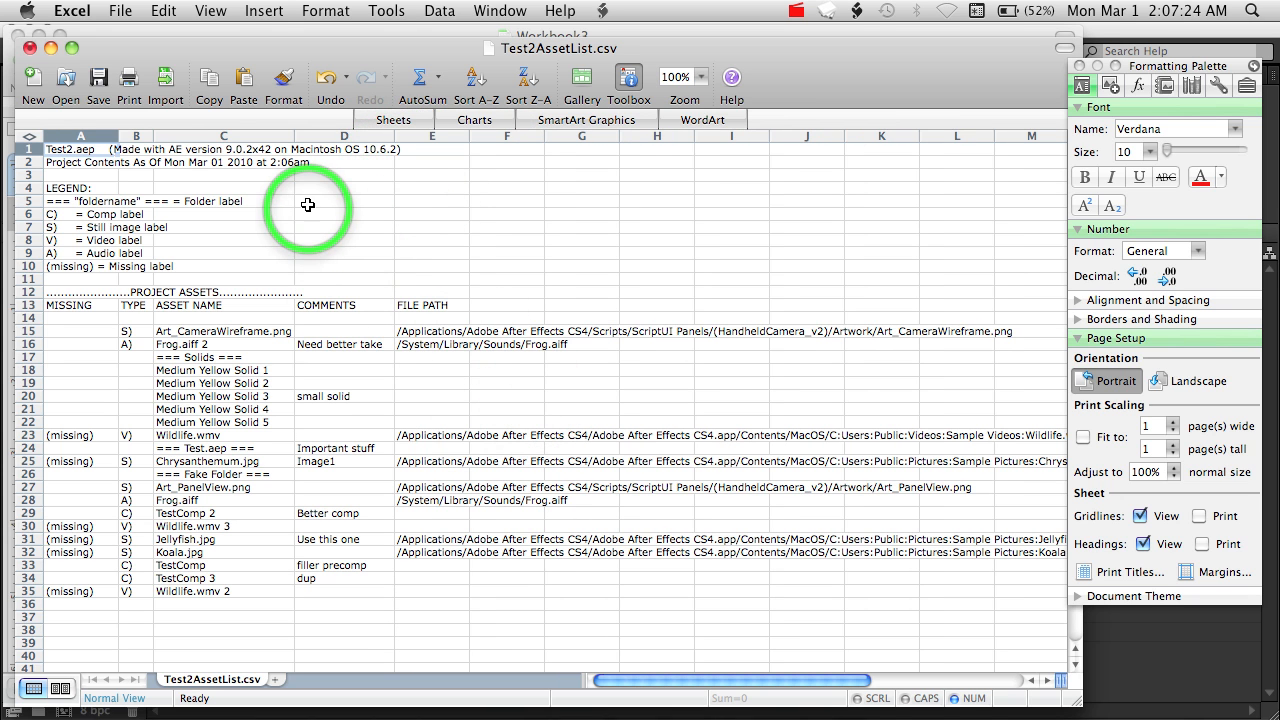
mouse_move(298, 418)
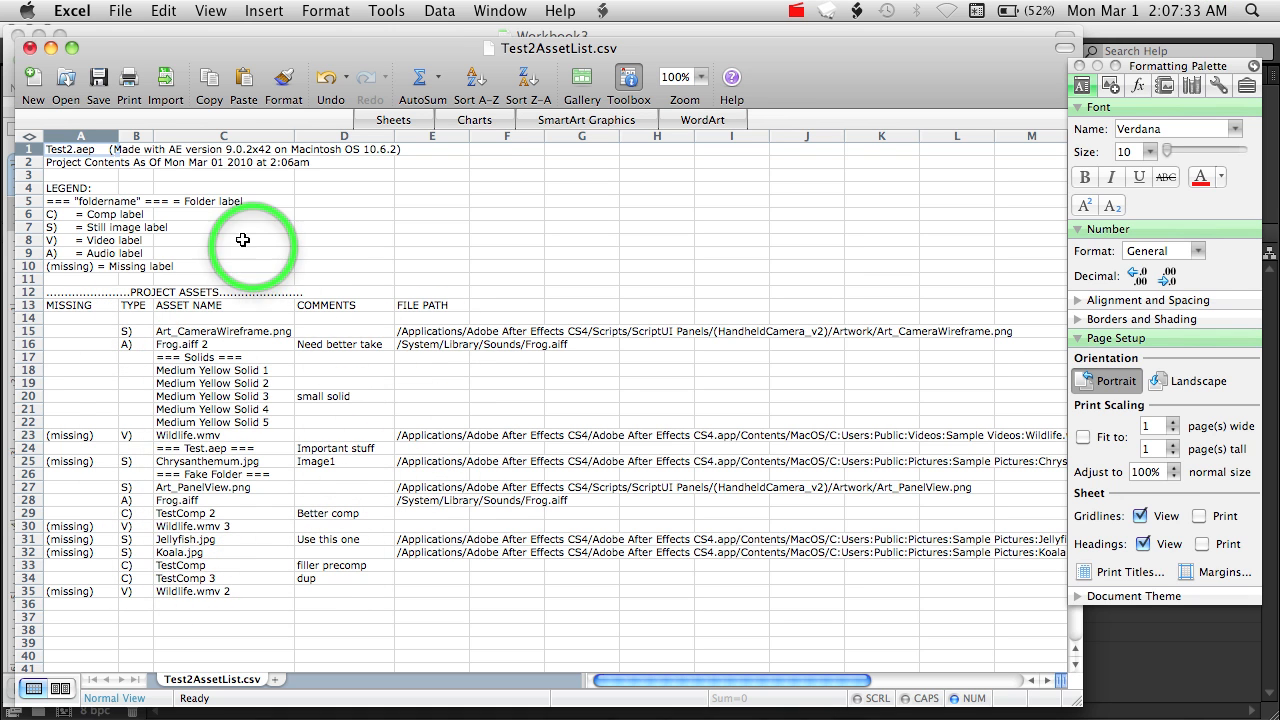
mouse_move(118, 373)
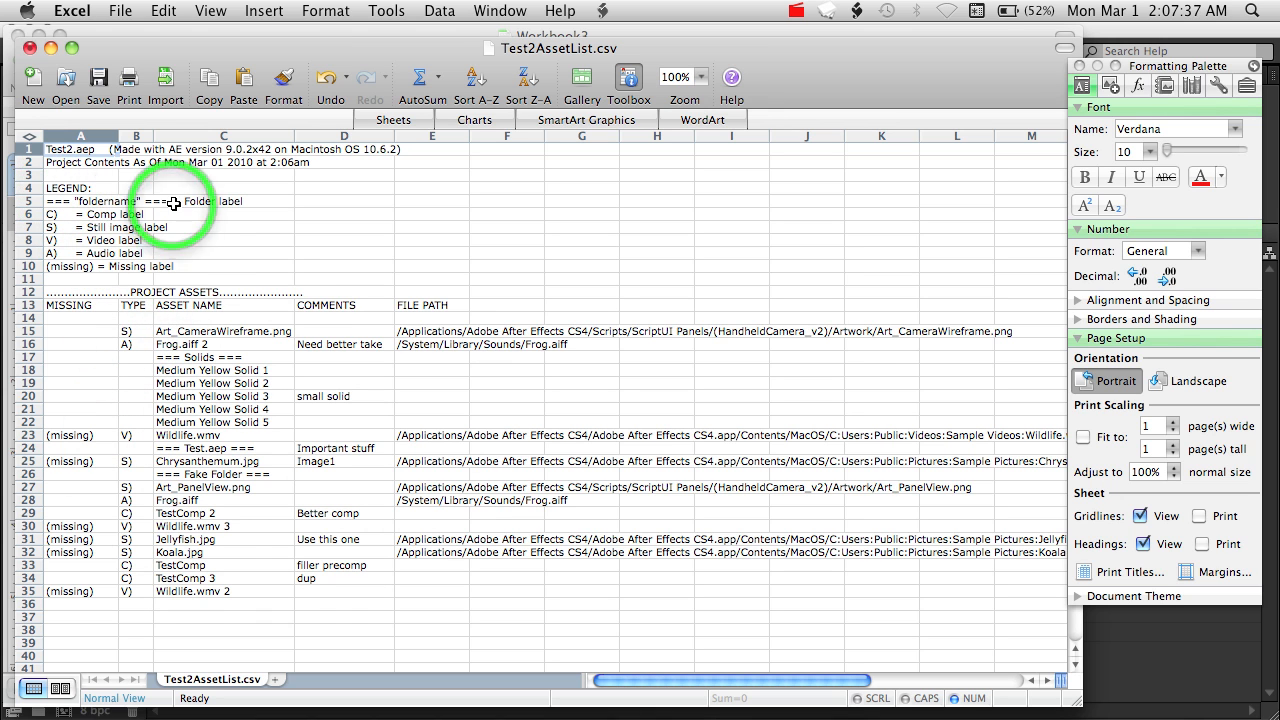
mouse_move(185, 265)
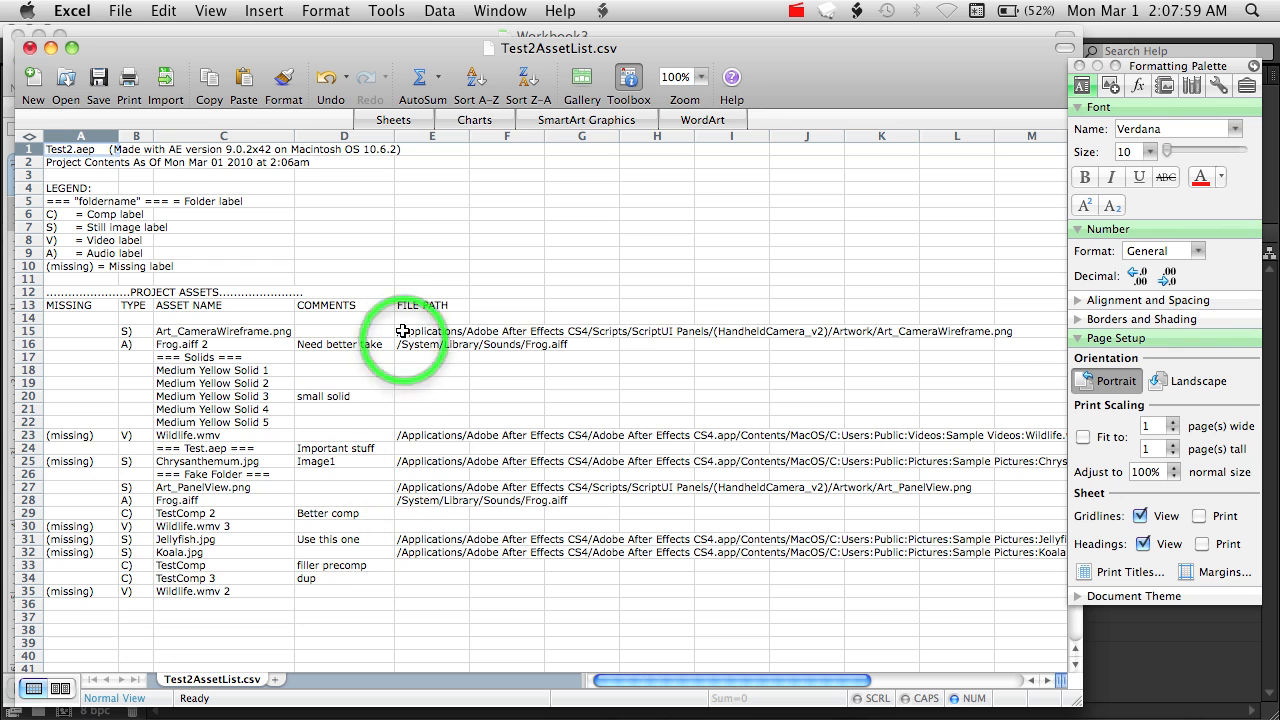
mouse_move(548, 441)
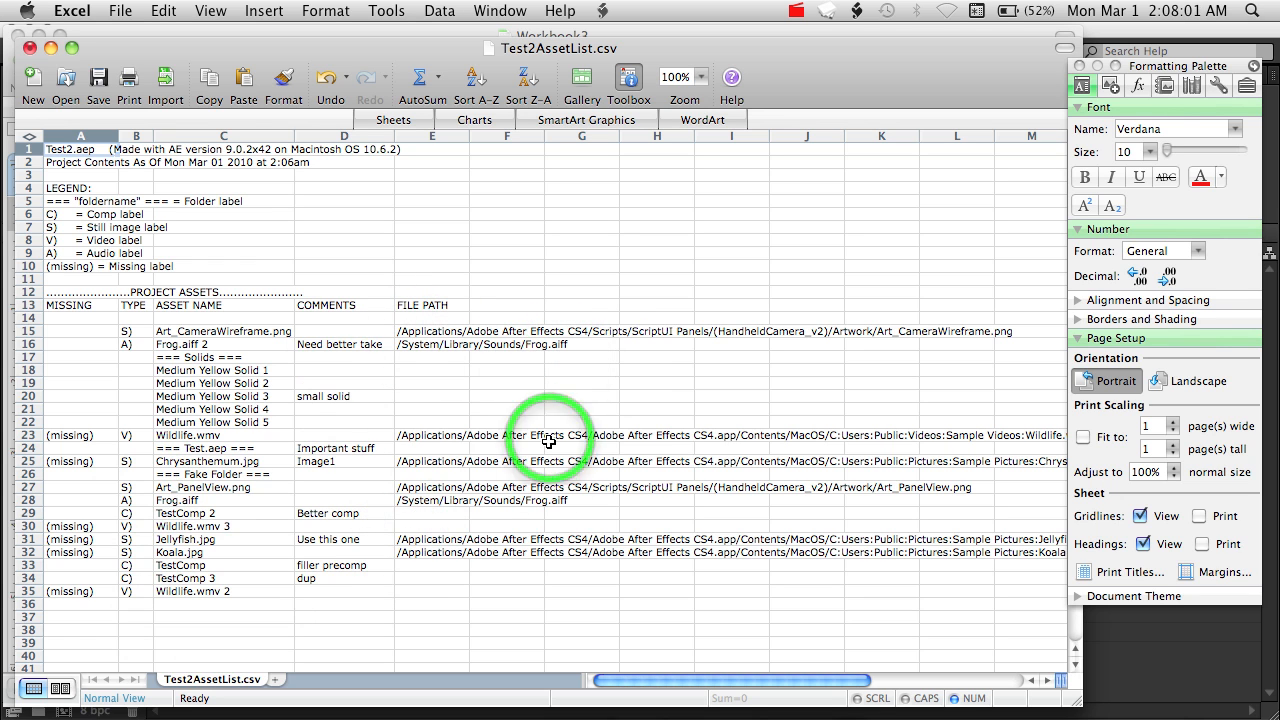
mouse_move(417, 563)
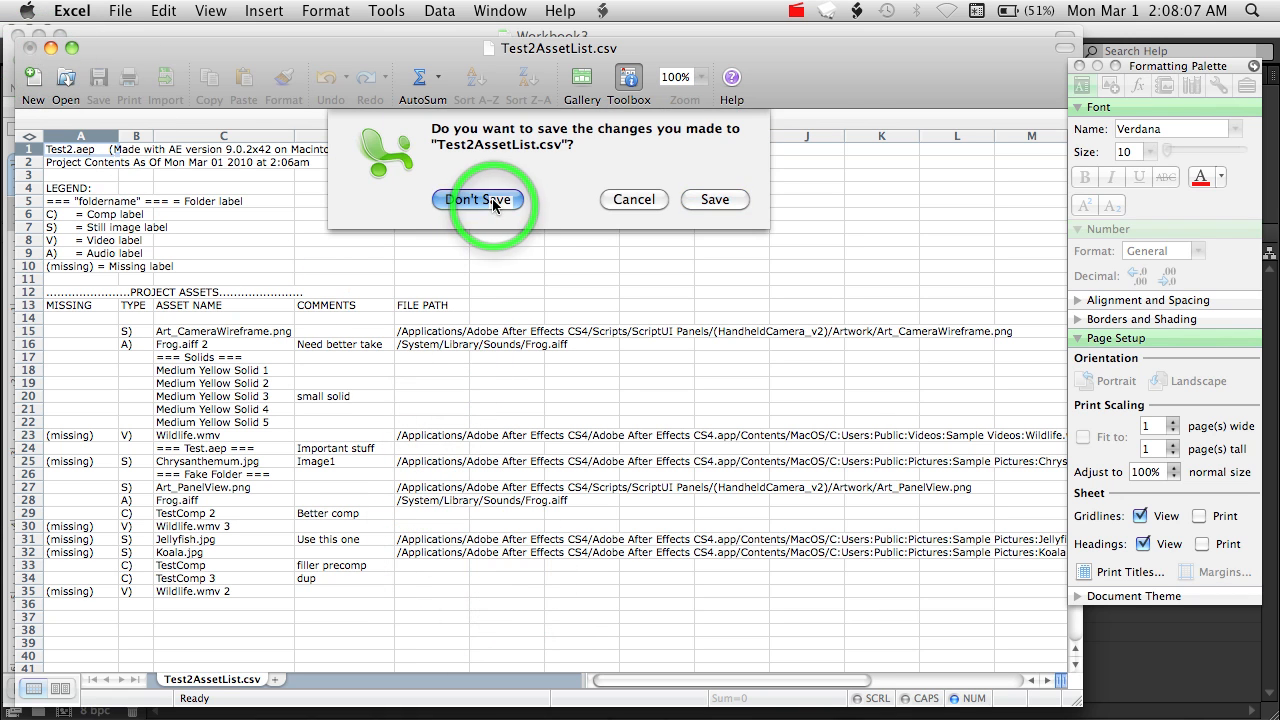
click(478, 199)
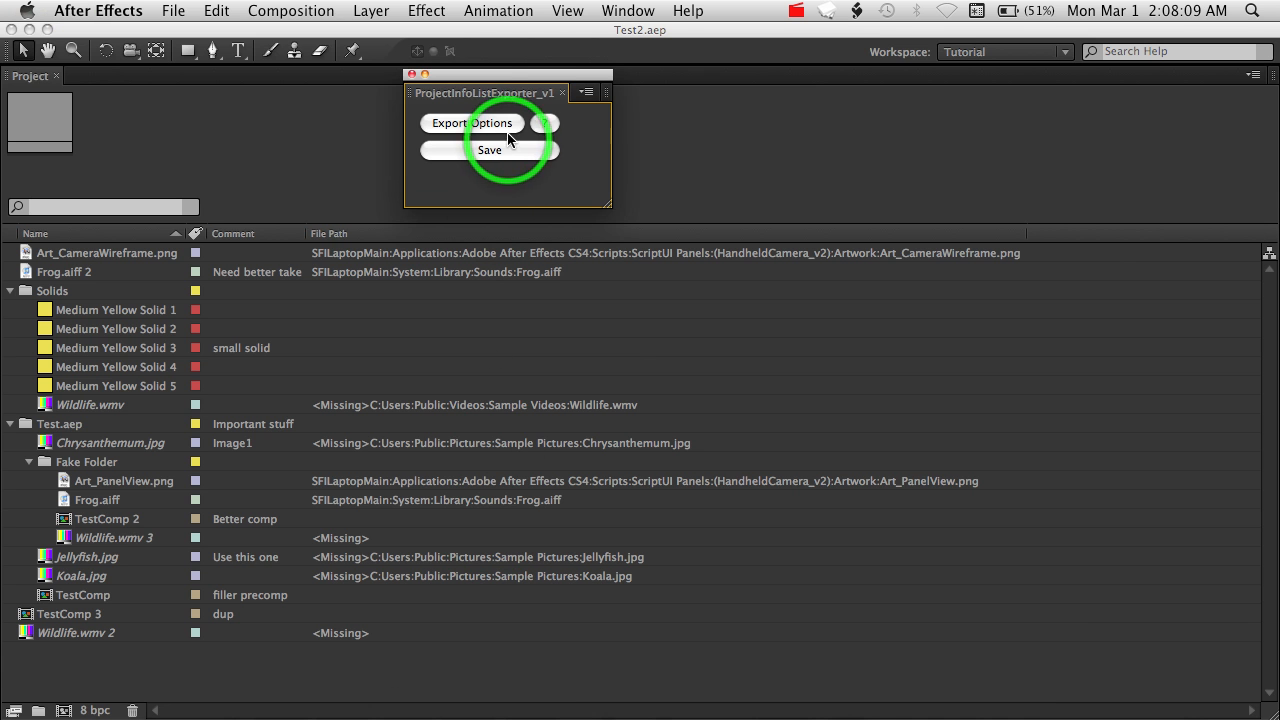
- Reopen Export Options in csv format, ignore all asset types, and dismiss the empty-list warning
click(473, 123)
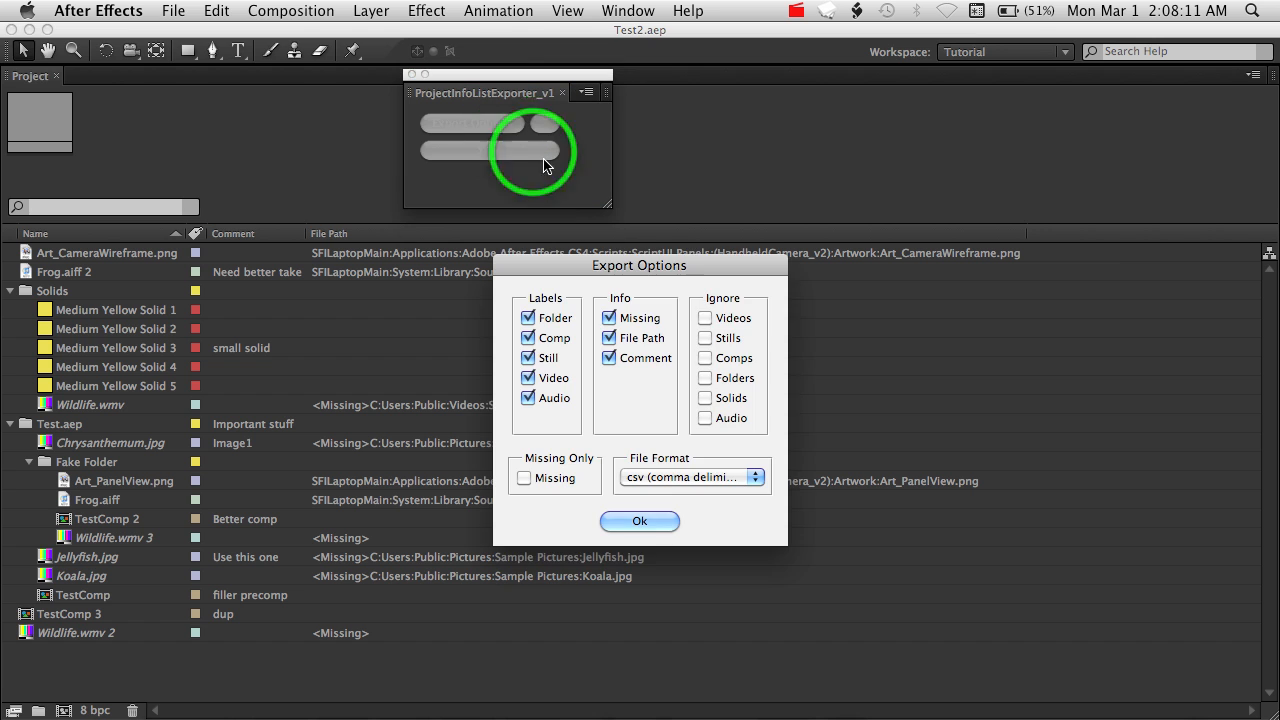
click(690, 475)
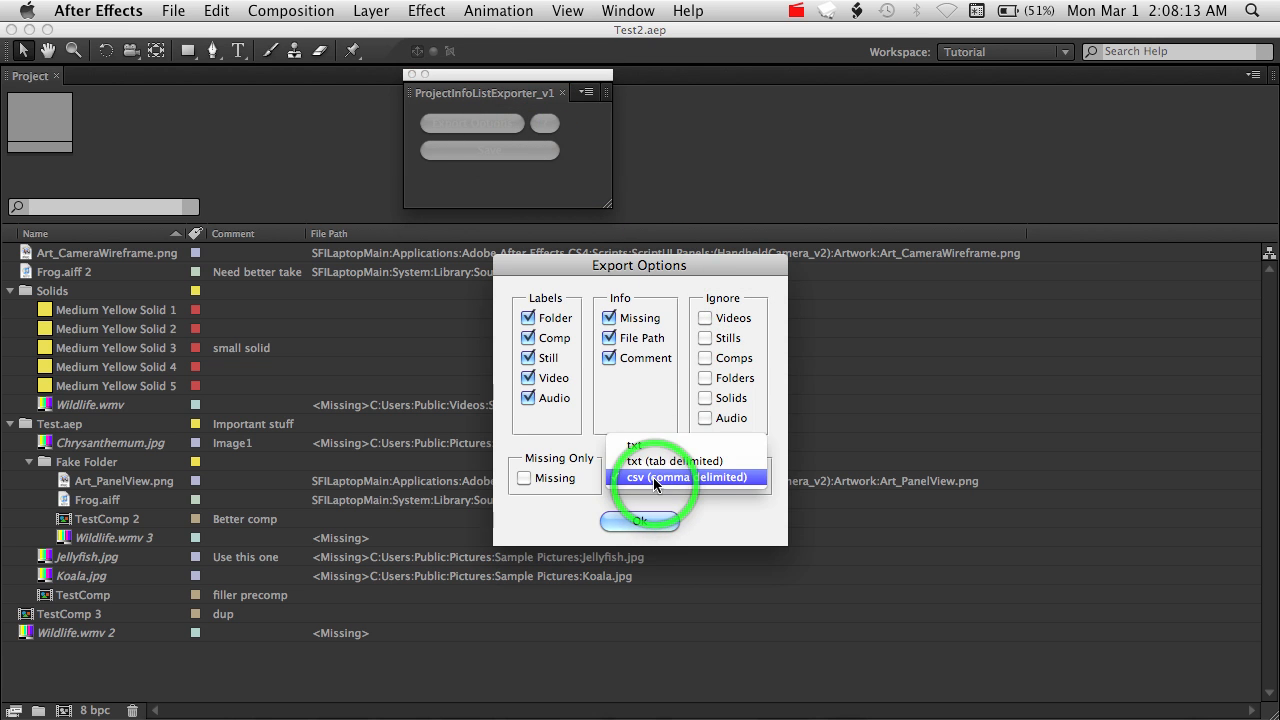
click(690, 477)
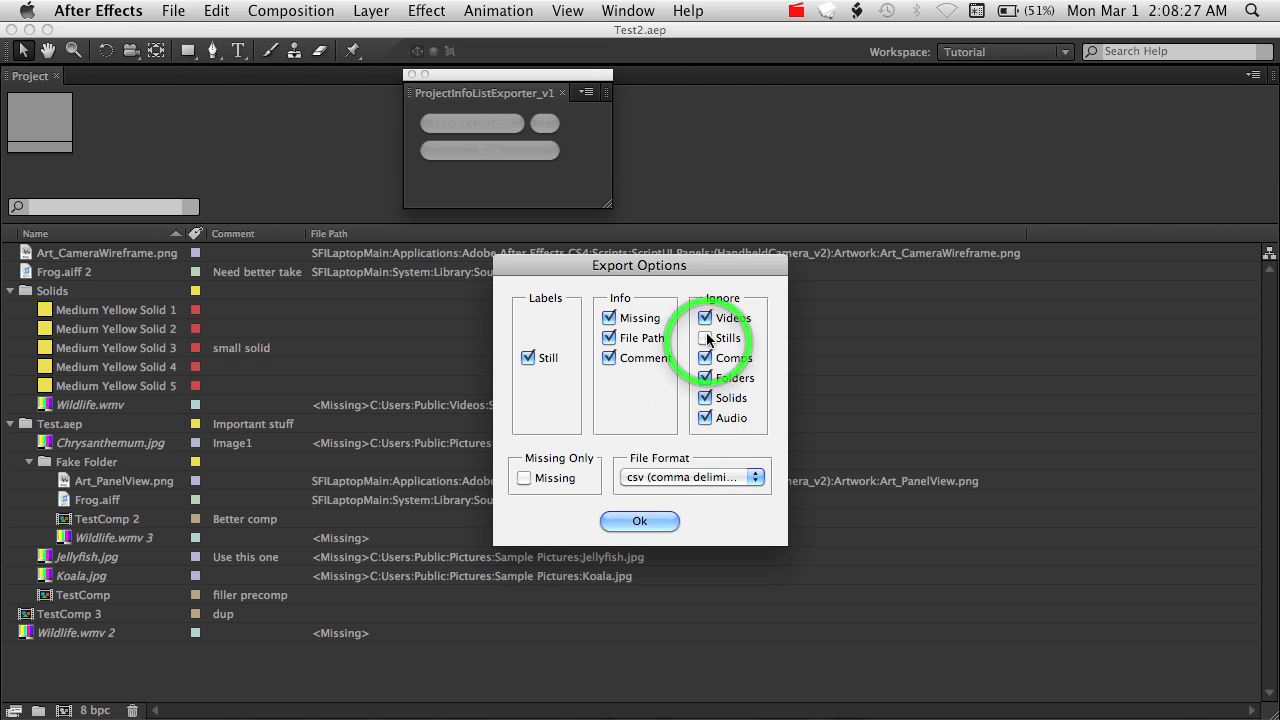
click(706, 337)
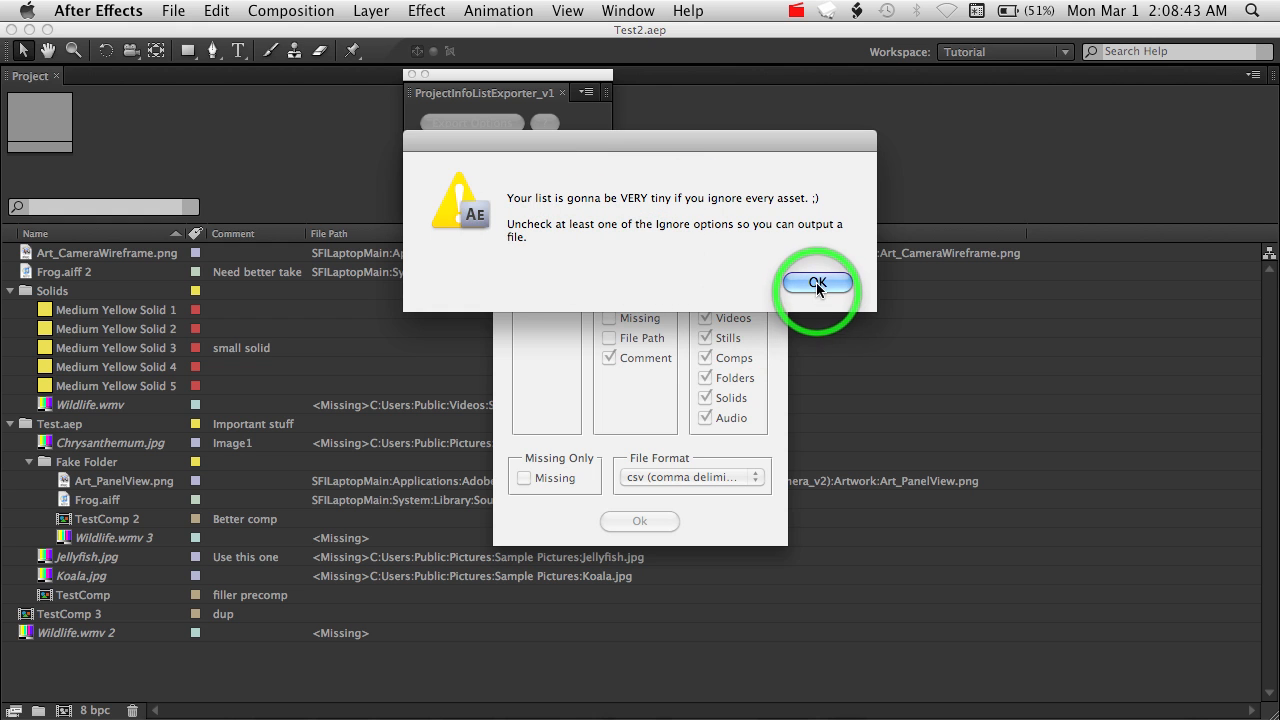
click(817, 281)
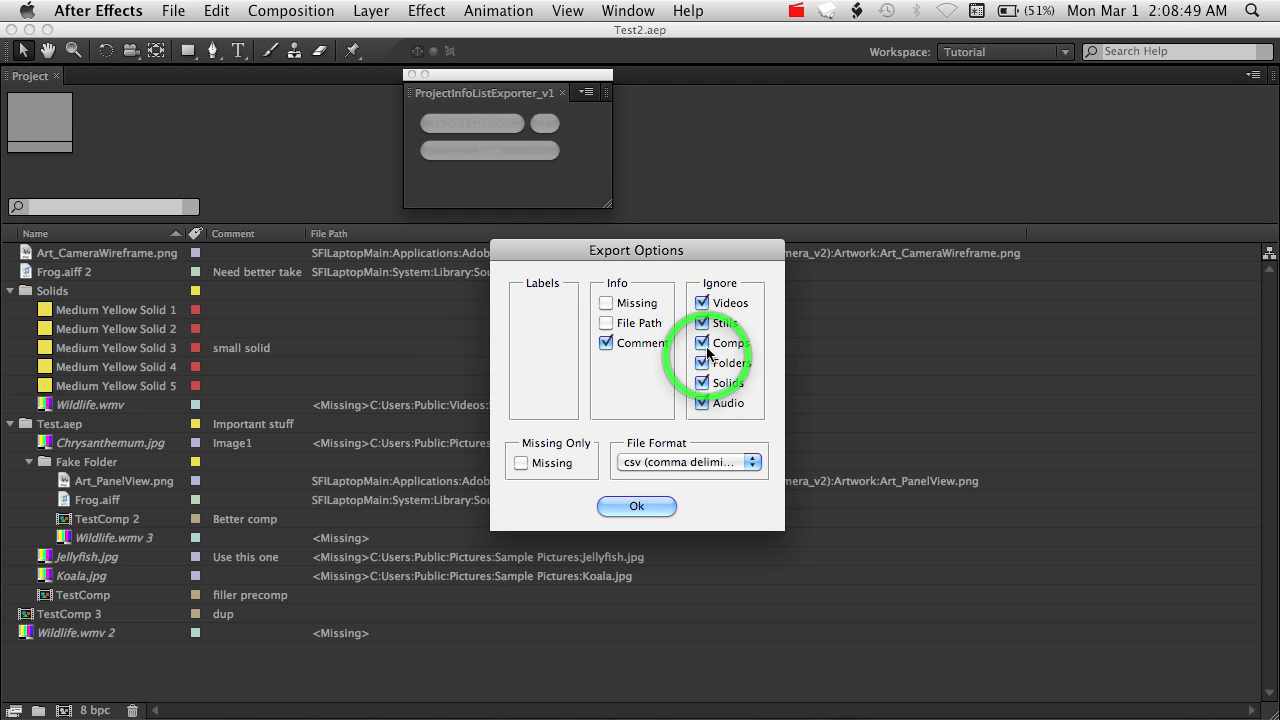
- Set Export Options to stop ignoring comps, keep comments on, and confirm
click(703, 322)
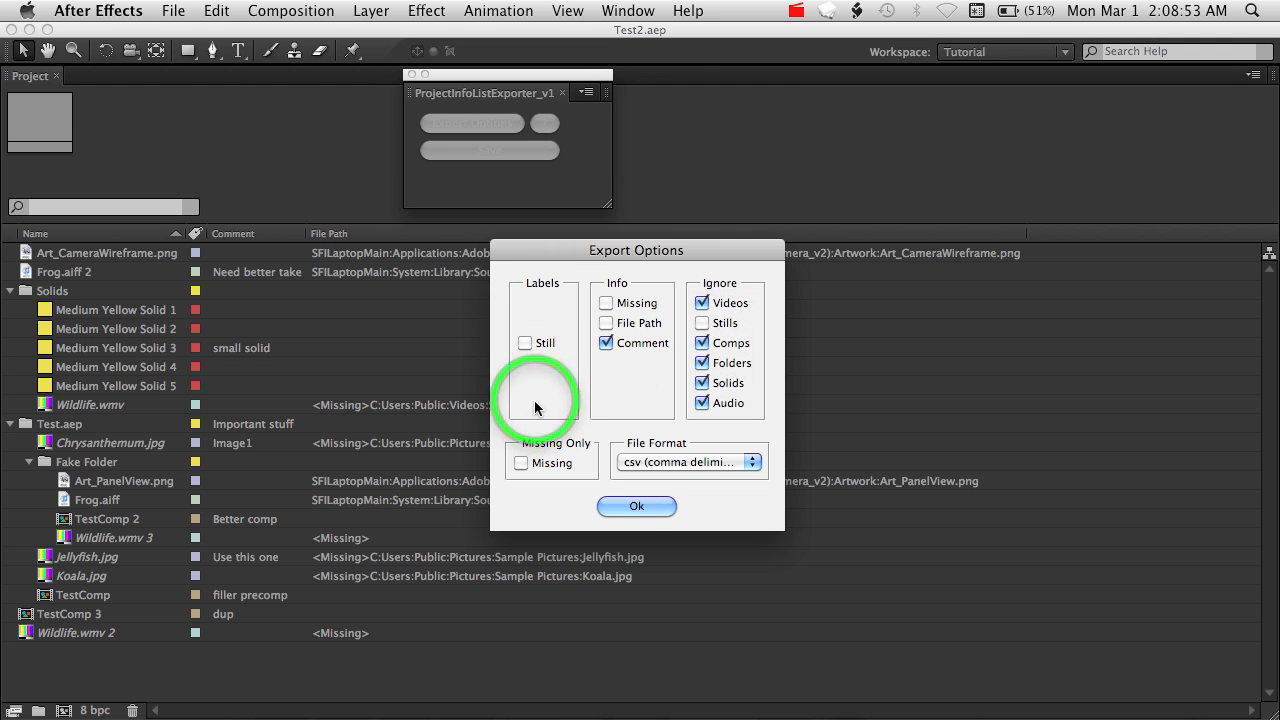
click(703, 303)
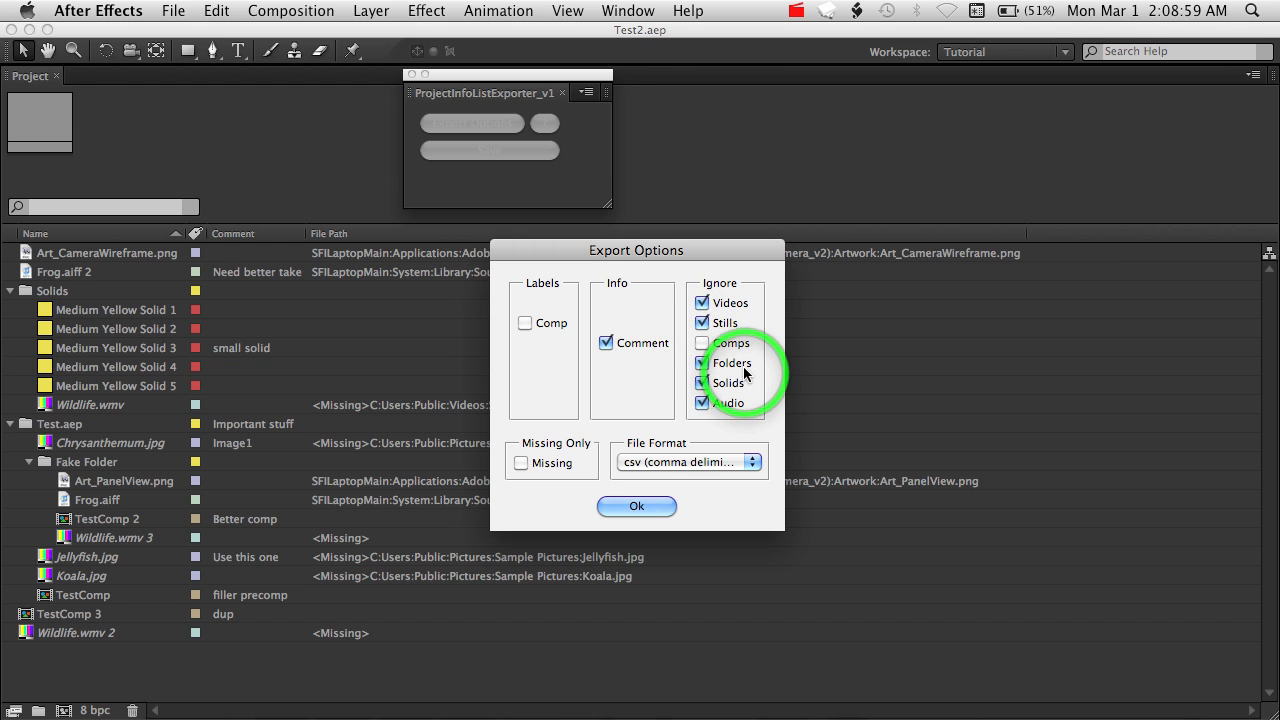
click(703, 363)
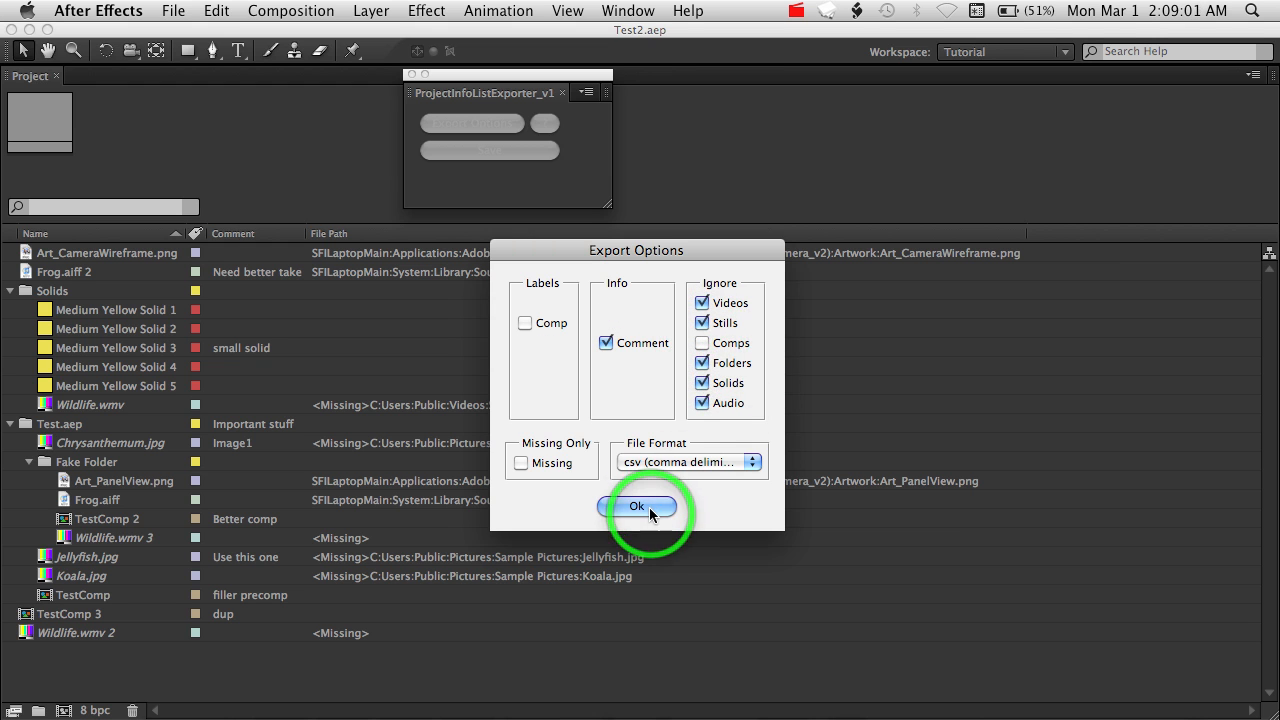
click(636, 506)
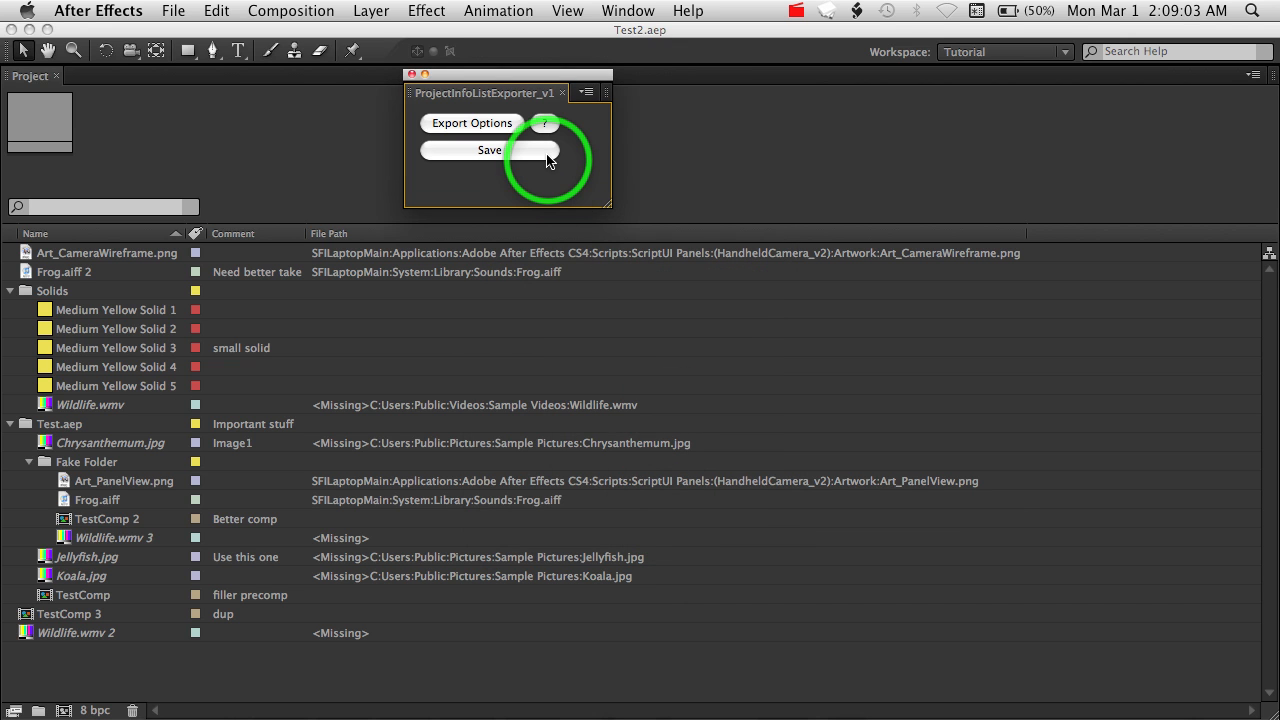